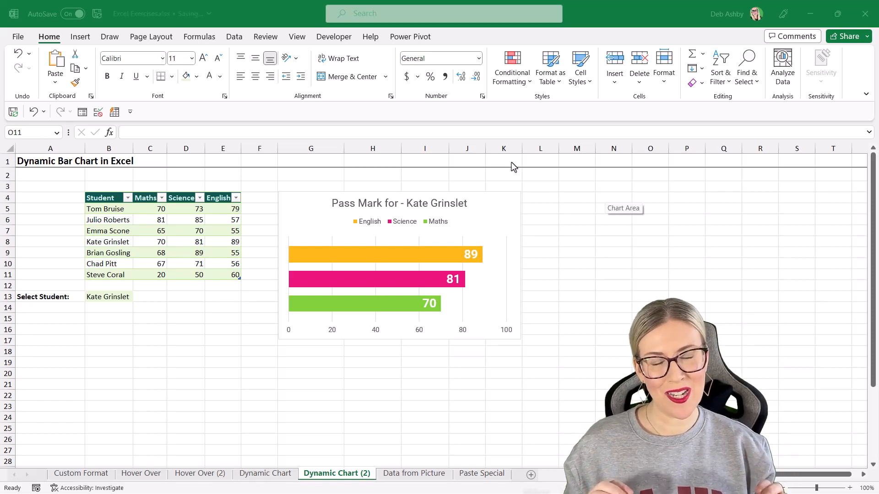
mouse_move(140, 316)
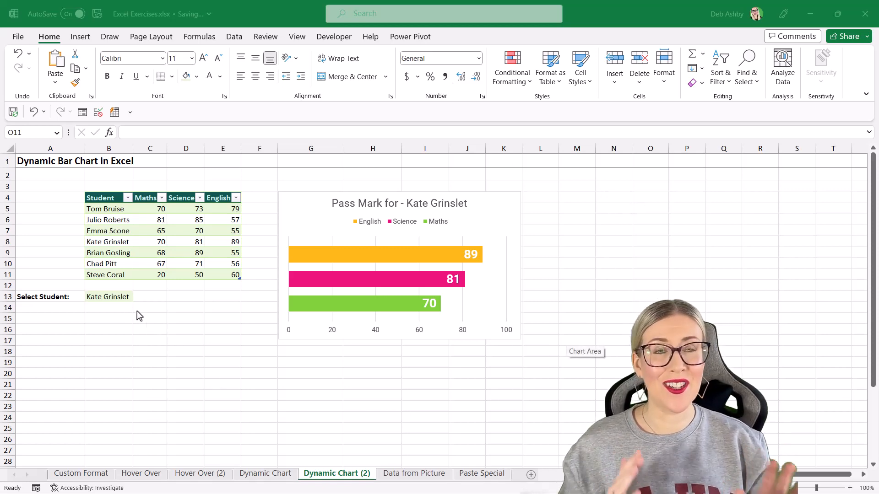
Choose Julio Roberts, then Chad Pitt, then Tom Bruise from the B13 dropdown, watching the chart update.
left_click(138, 296)
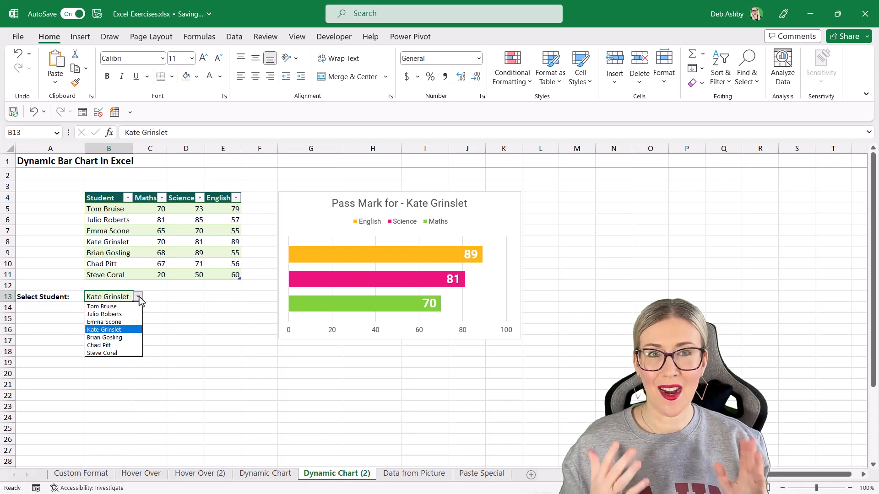
left_click(102, 314)
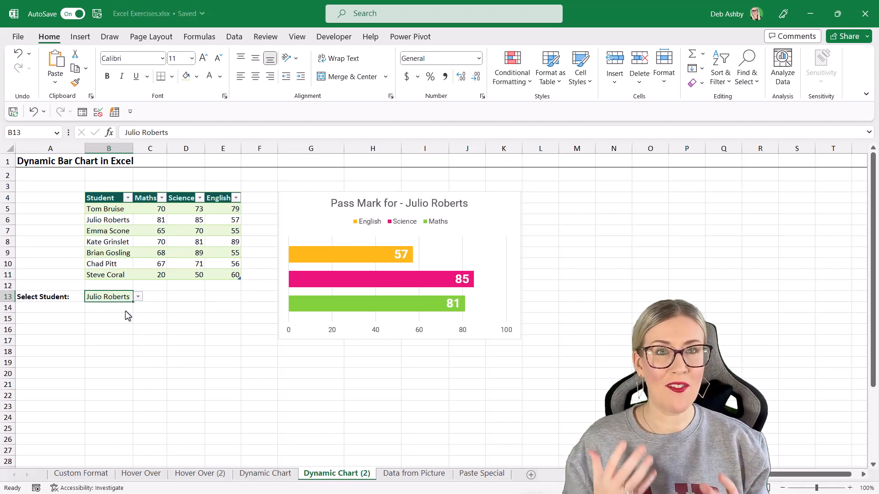
left_click(137, 297)
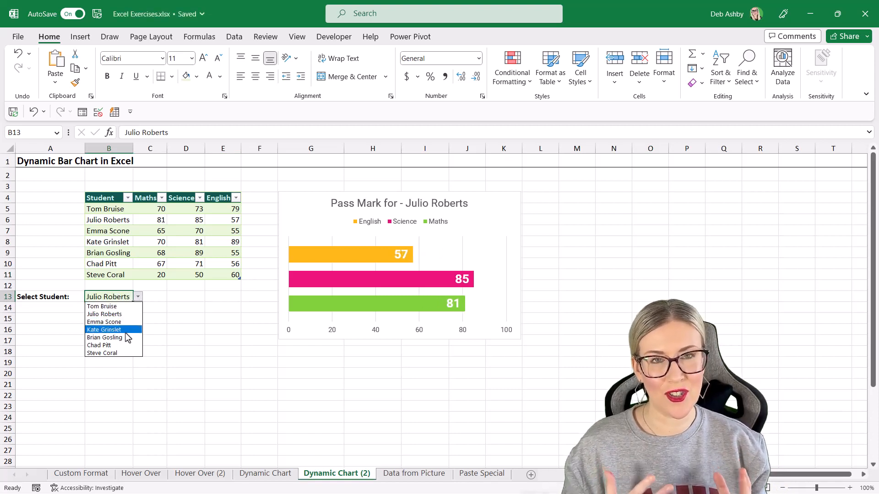
left_click(99, 345)
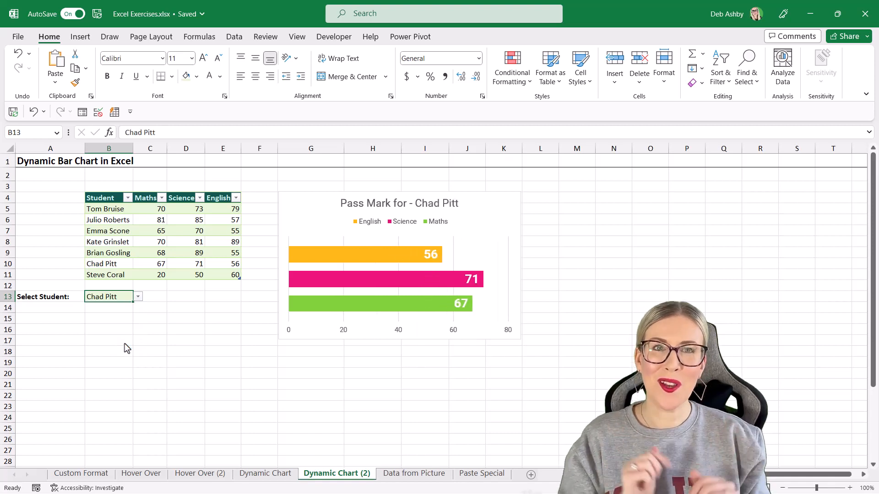
left_click(137, 297)
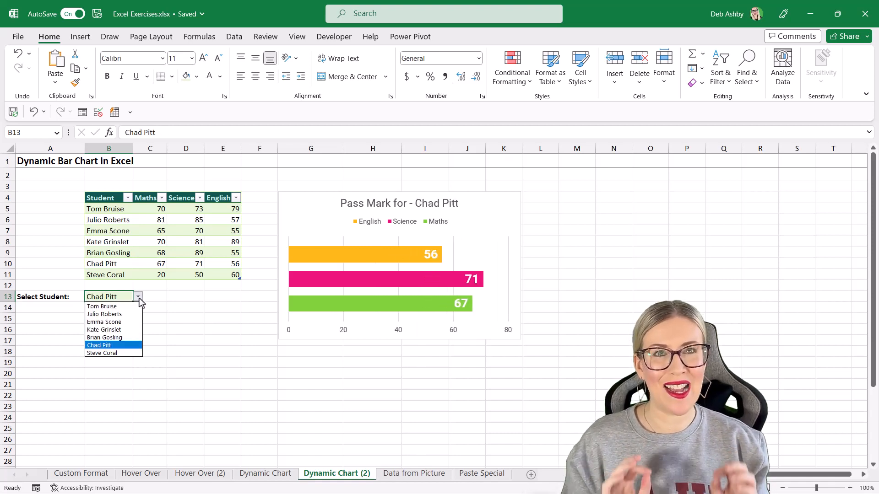
left_click(102, 306)
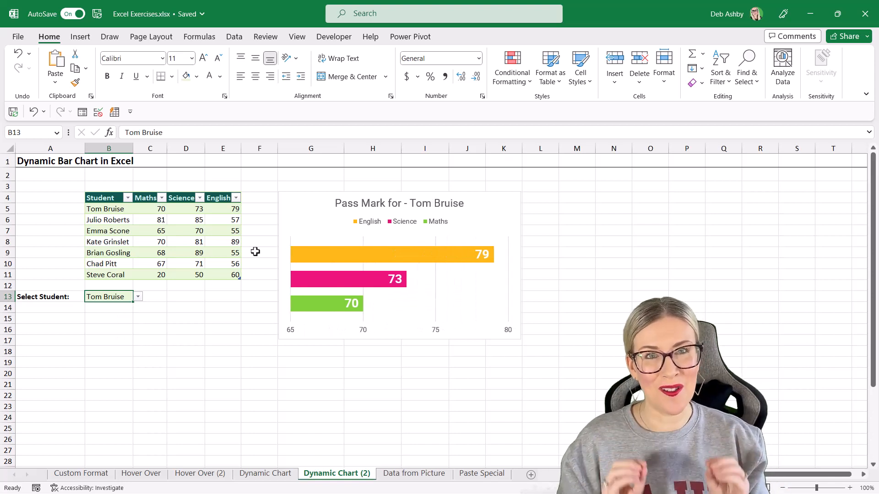
mouse_move(331, 127)
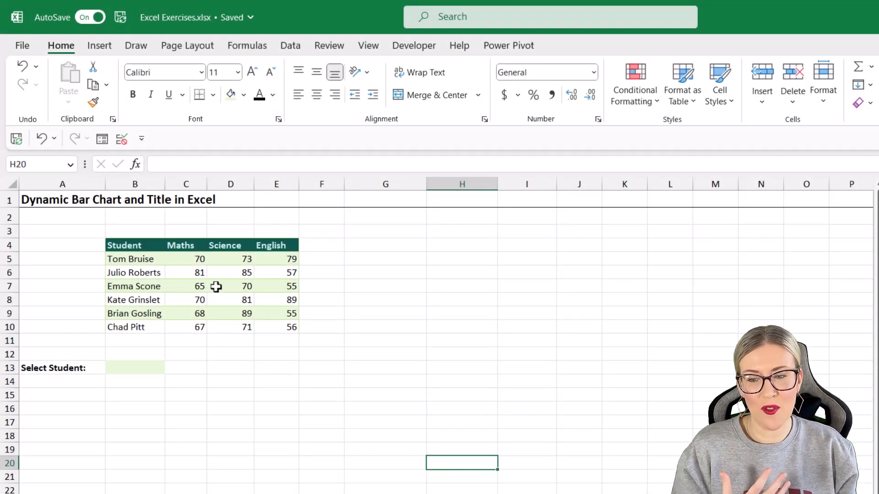
mouse_move(219, 287)
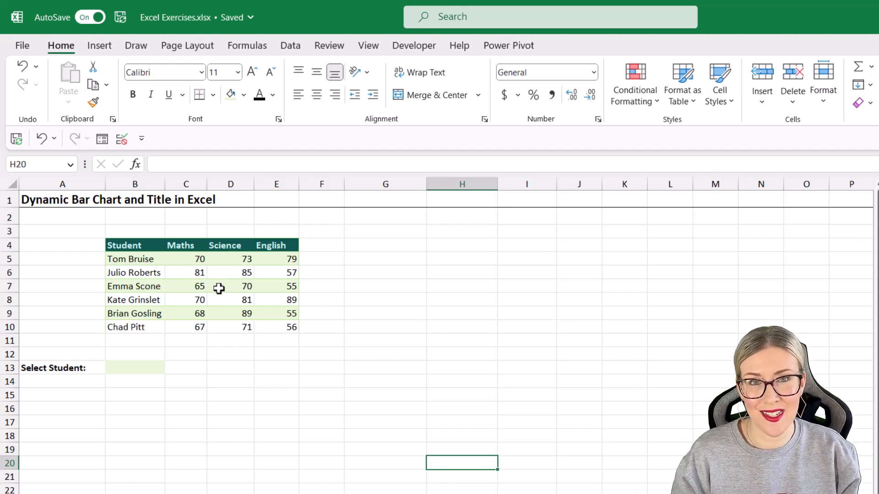
mouse_move(180, 286)
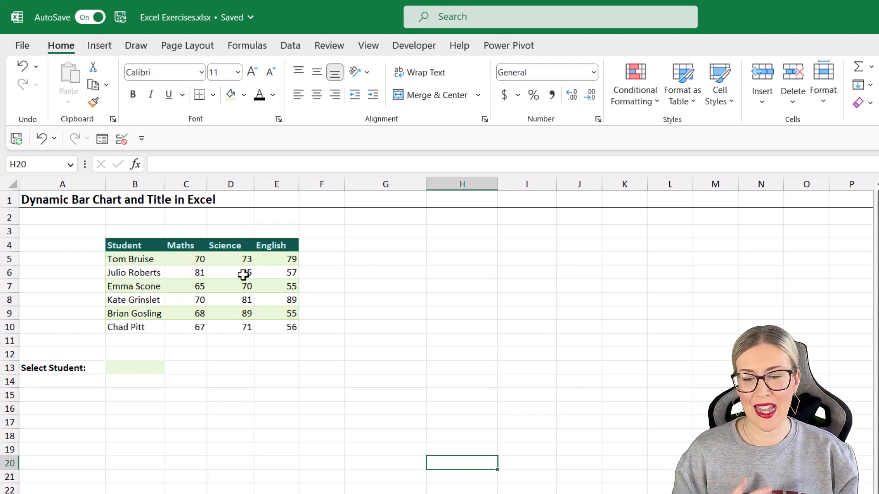
left_click(134, 368)
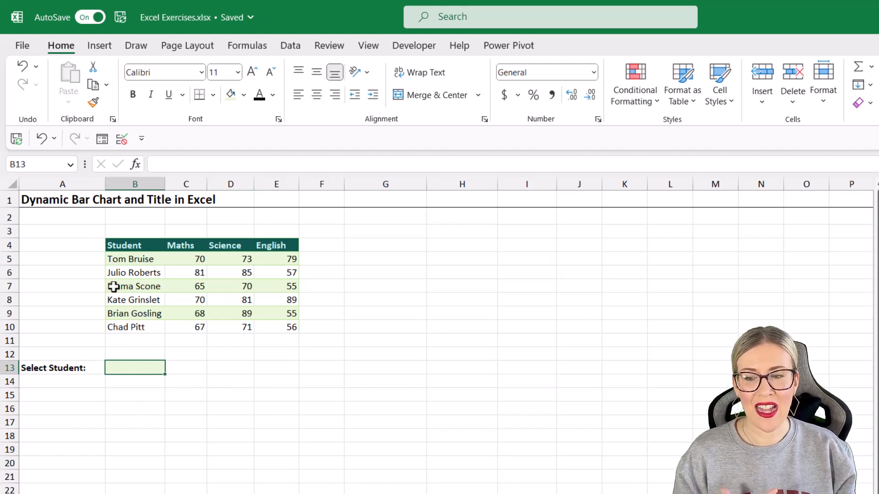
left_click(134, 286)
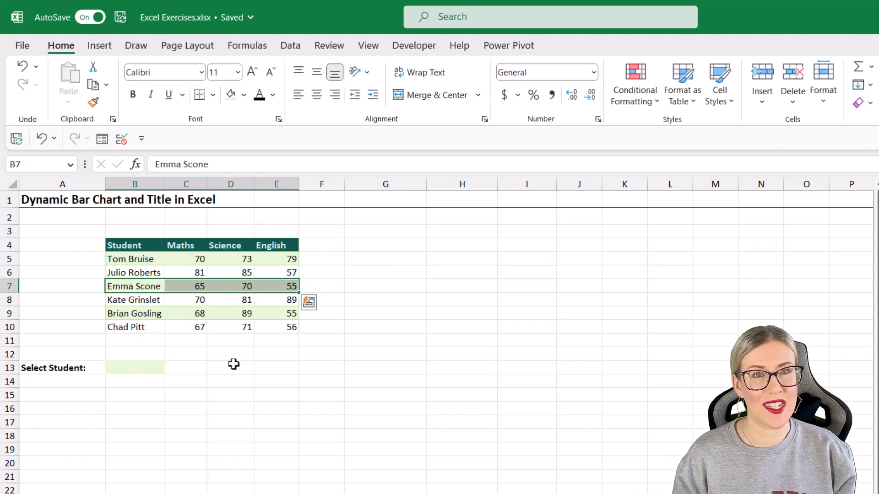
mouse_move(213, 457)
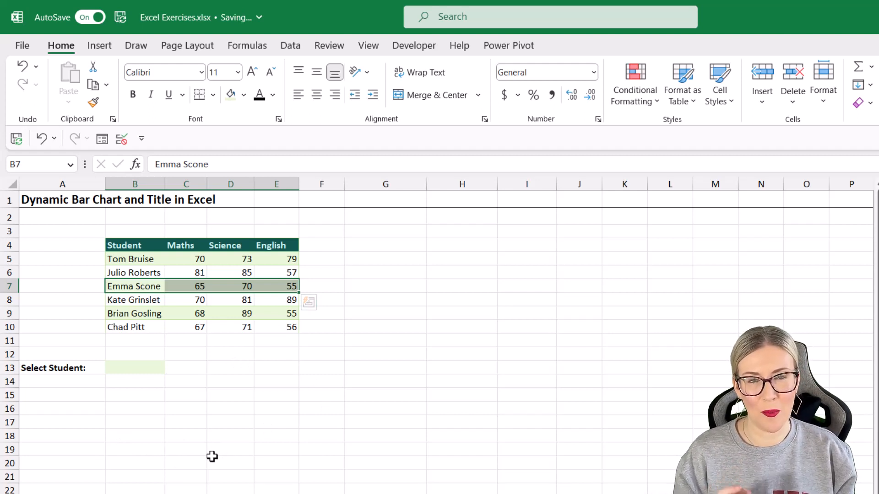
mouse_move(283, 448)
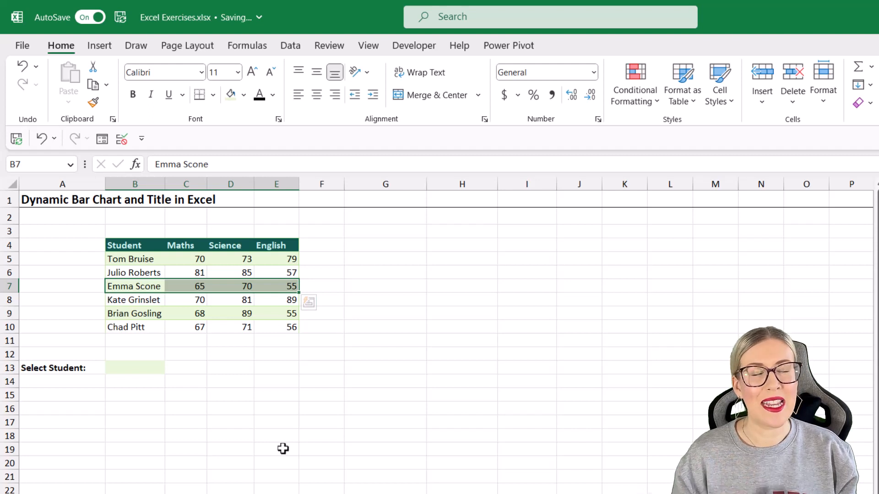
left_click(276, 448)
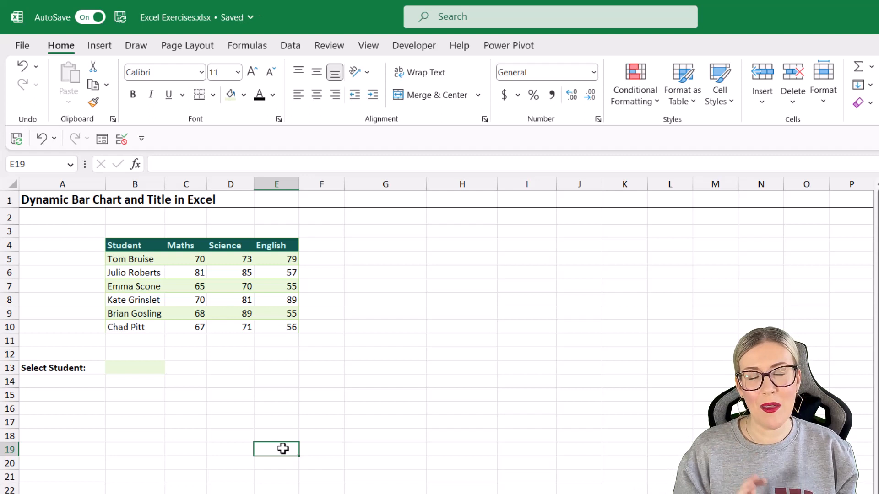
mouse_move(186, 346)
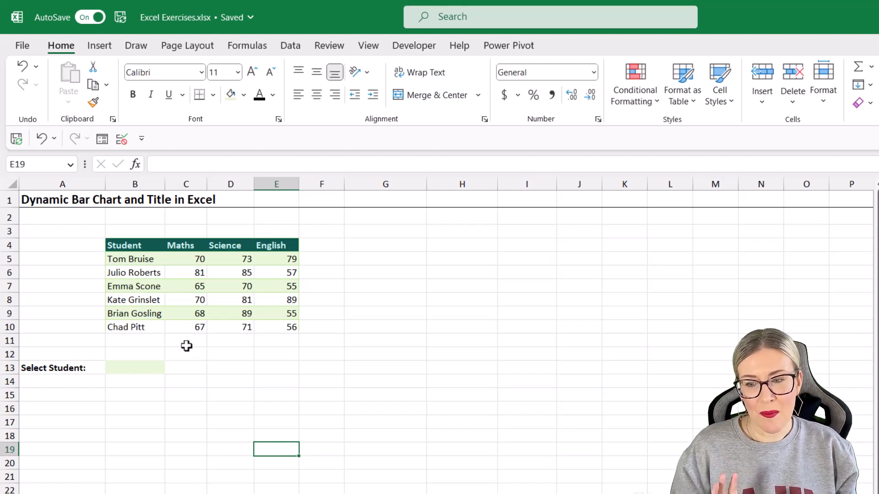
left_click(134, 340)
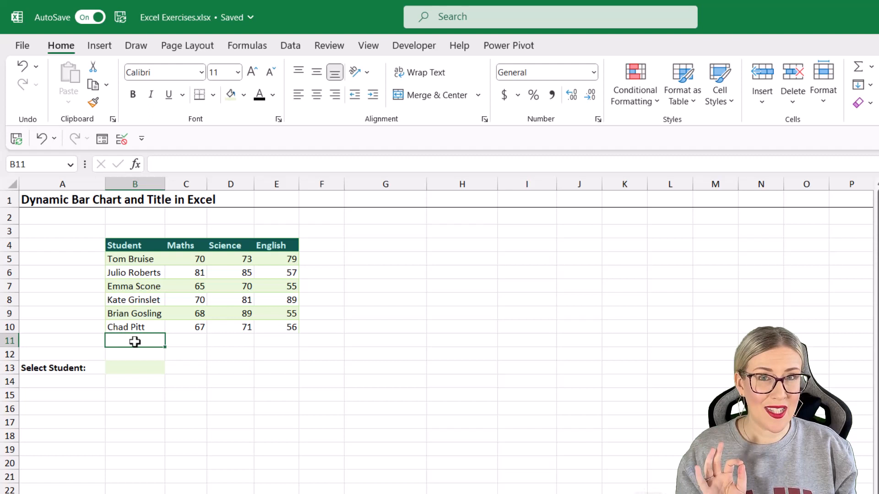
left_click(185, 286)
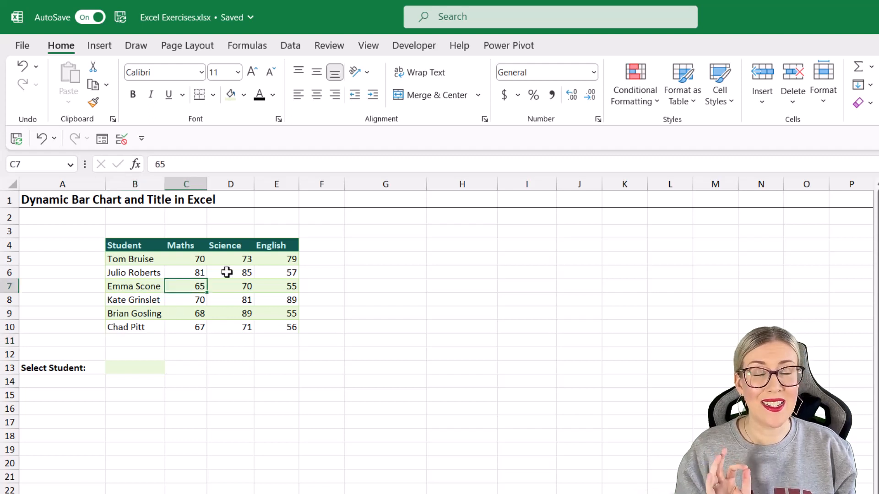
key("ctrl+t")
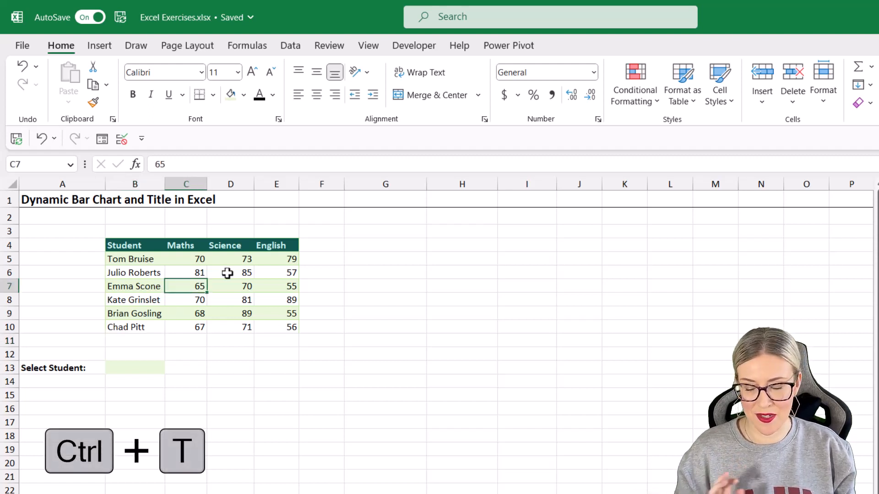
key("ctrl+t")
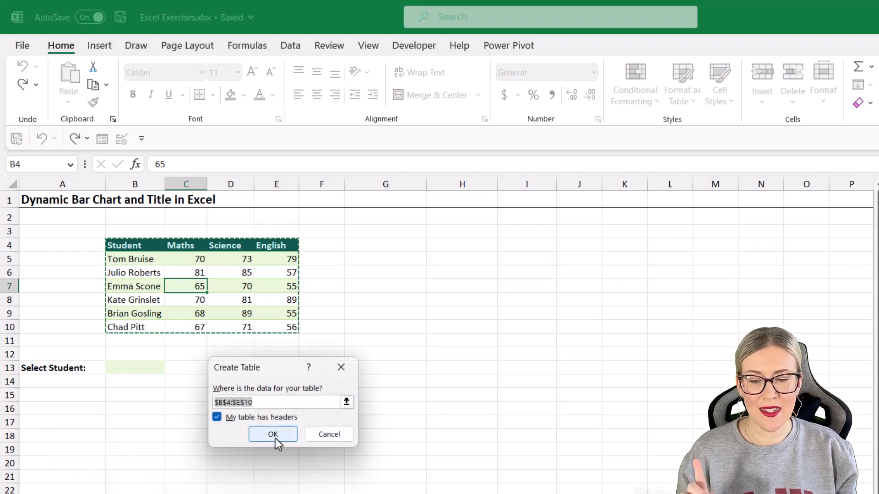
left_click(273, 434)
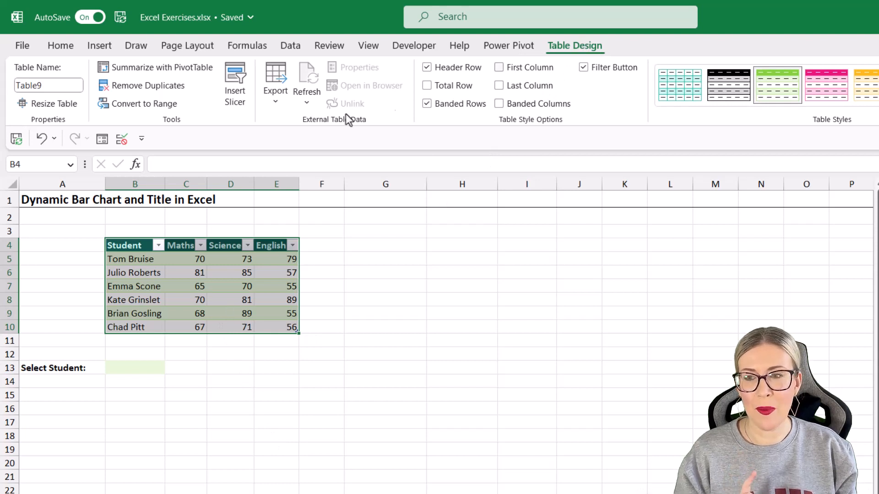
left_click(48, 85)
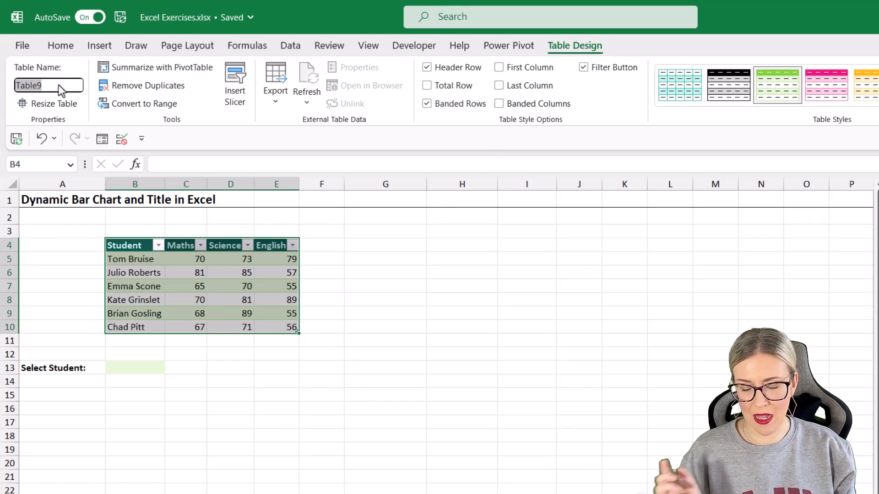
type("S")
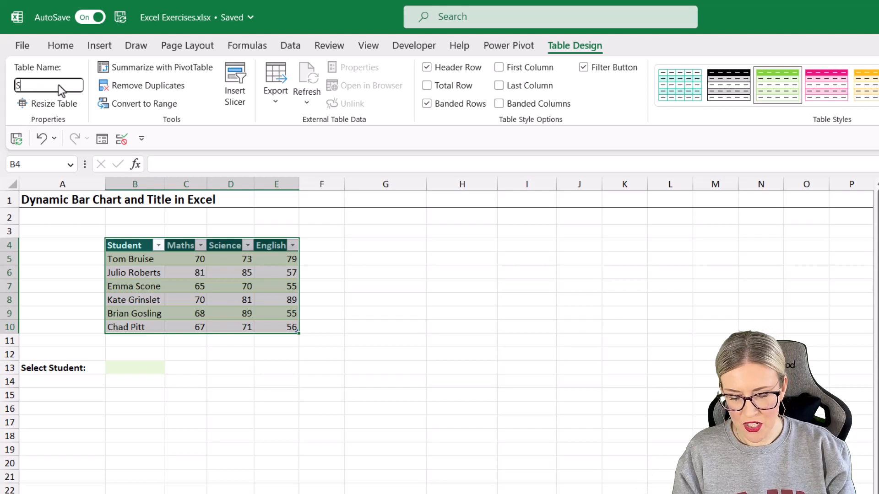
type("tudents")
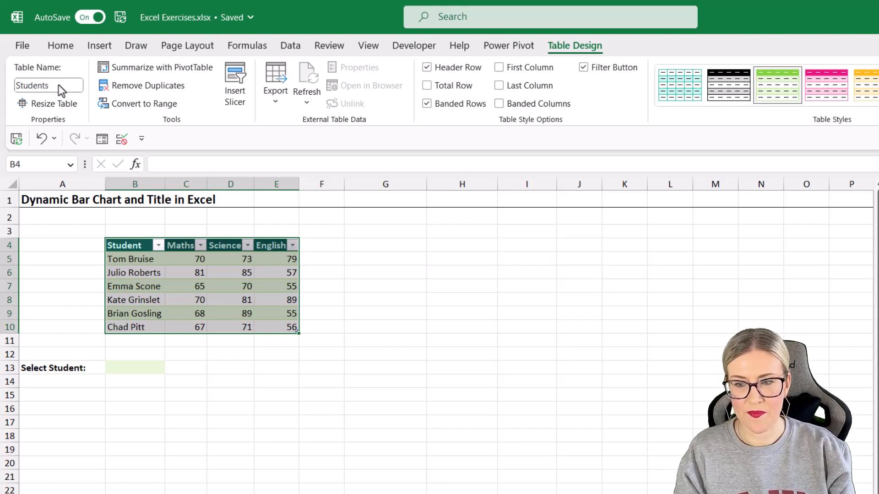
left_click(186, 300)
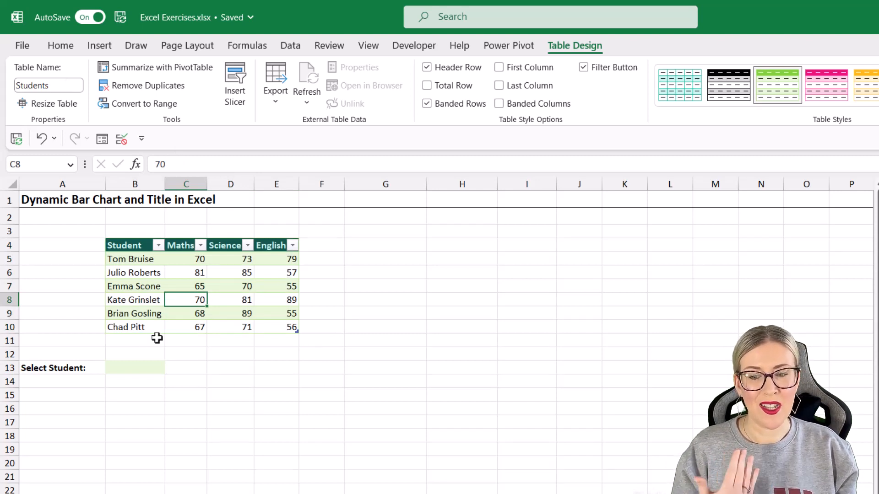
mouse_move(276, 328)
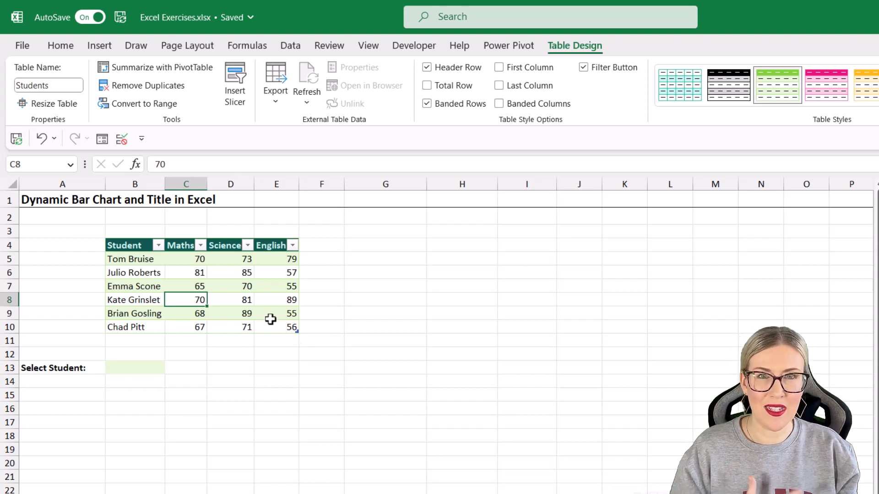
mouse_move(226, 289)
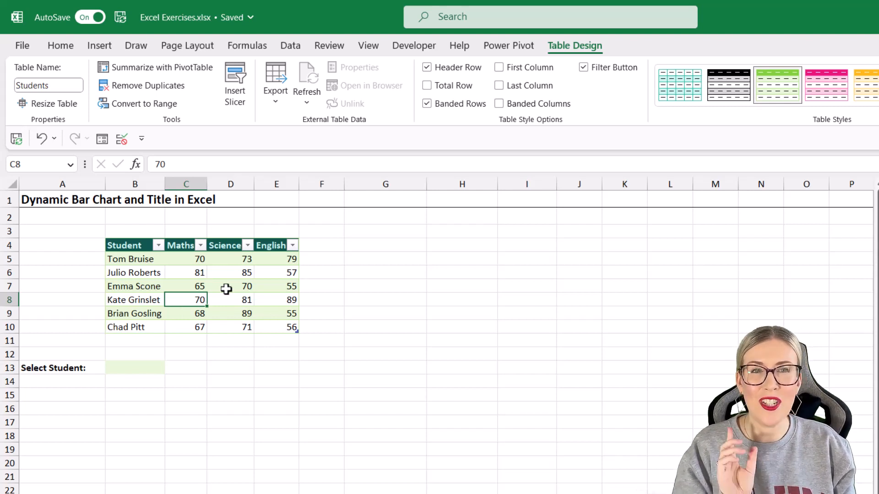
Apply list data validation to B13 sourced from the six student names in $B$5:$B$10.
left_click(230, 286)
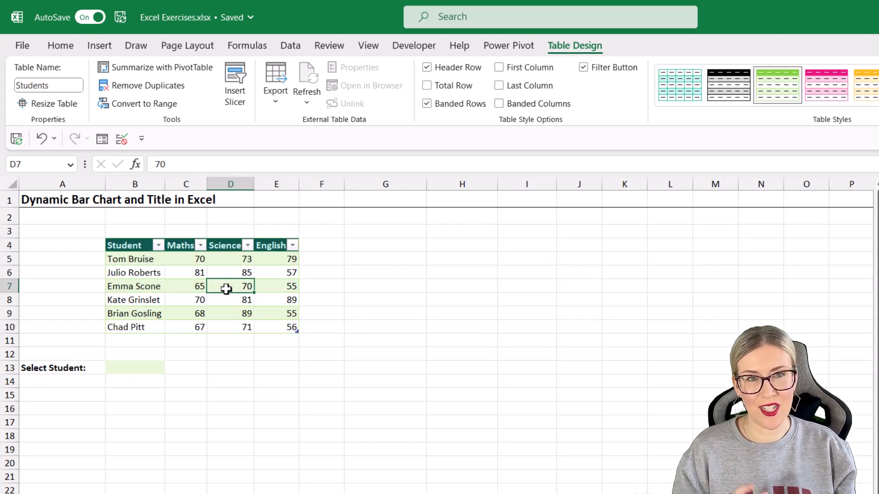
left_click(135, 367)
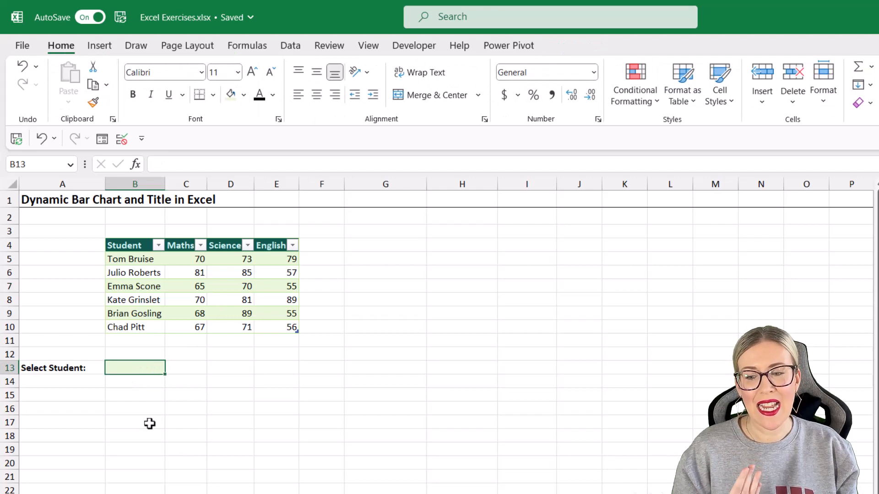
mouse_move(166, 390)
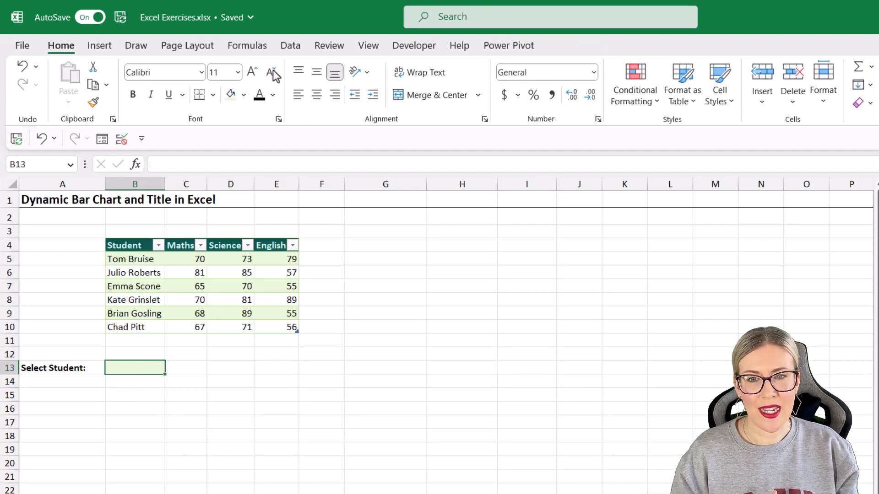
left_click(290, 45)
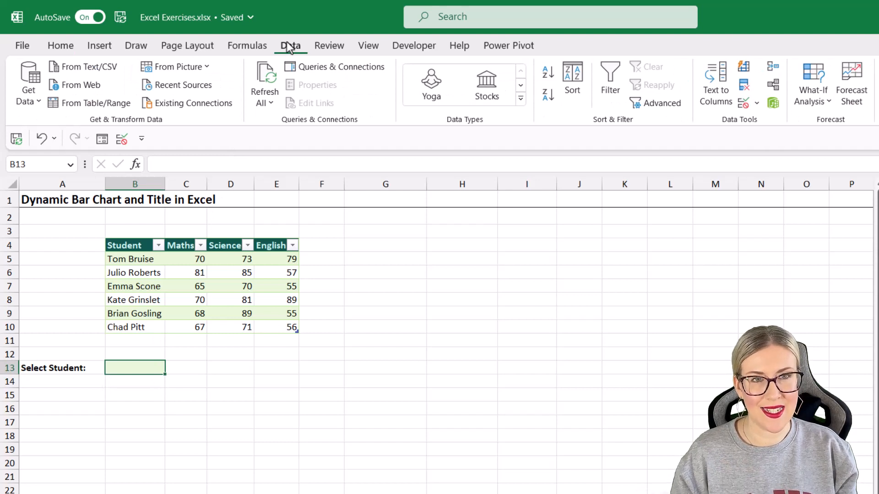
left_click(756, 102)
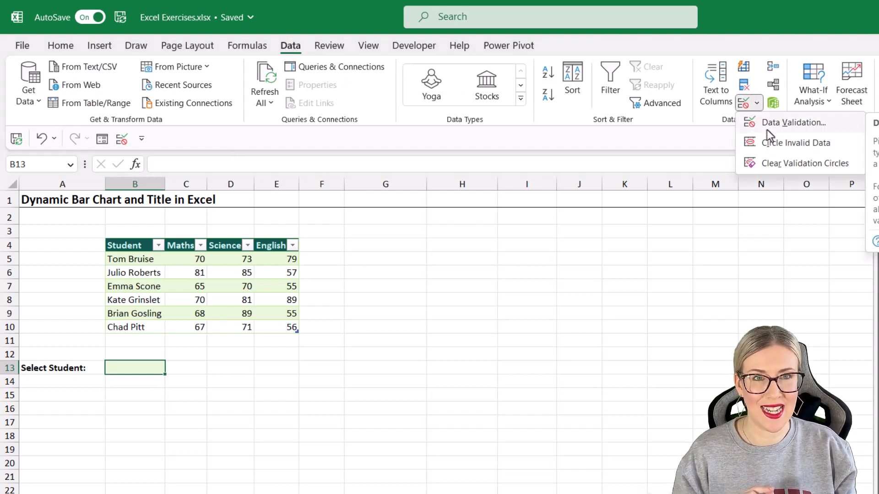
left_click(792, 121)
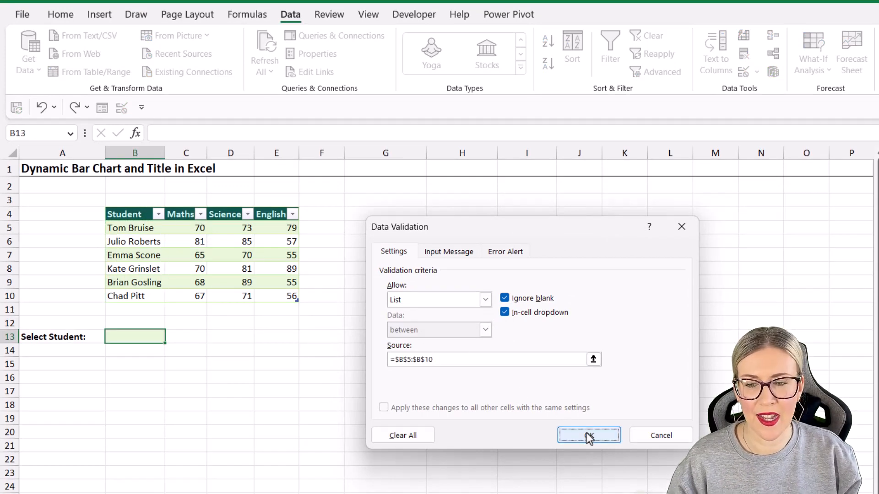
left_click(587, 436)
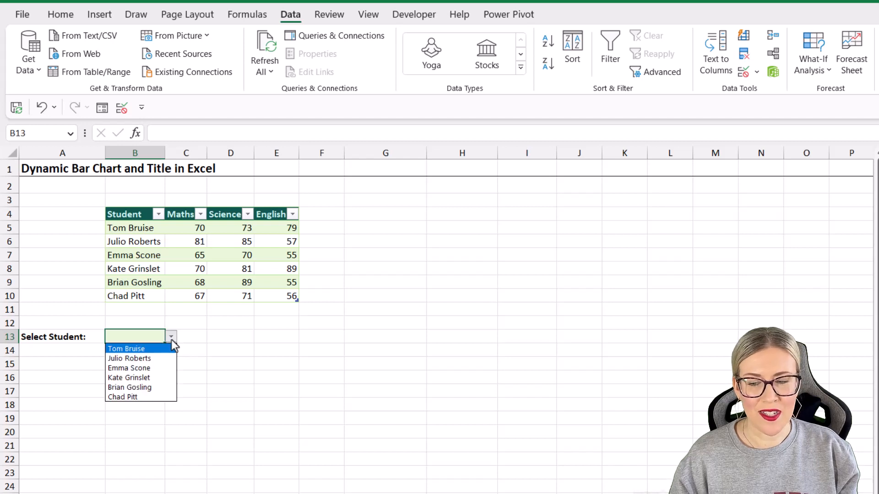
Pick Chad Pitt from the new student dropdown in B13.
left_click(128, 368)
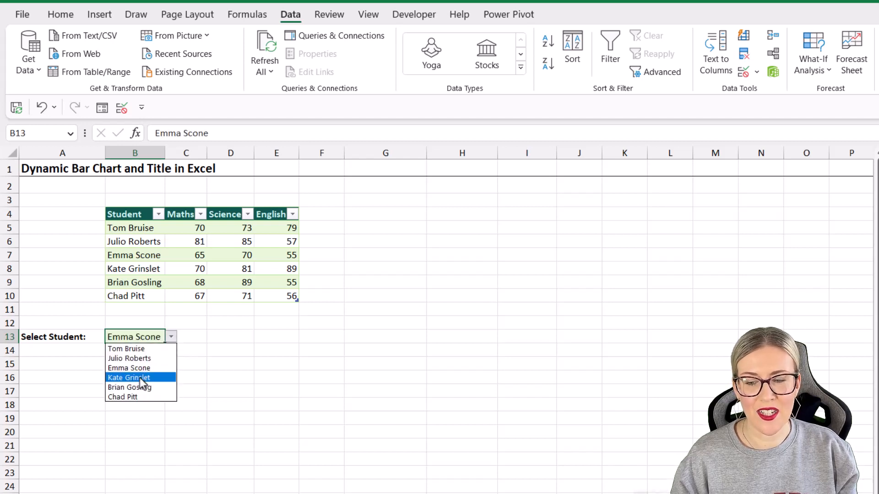
left_click(122, 396)
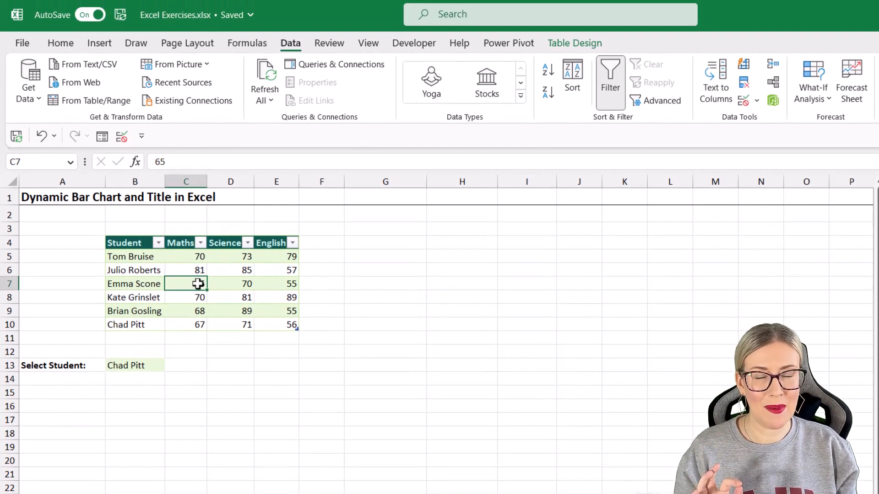
Insert a clustered bar chart of the scores table and apply a bold-title chart style.
left_click(99, 43)
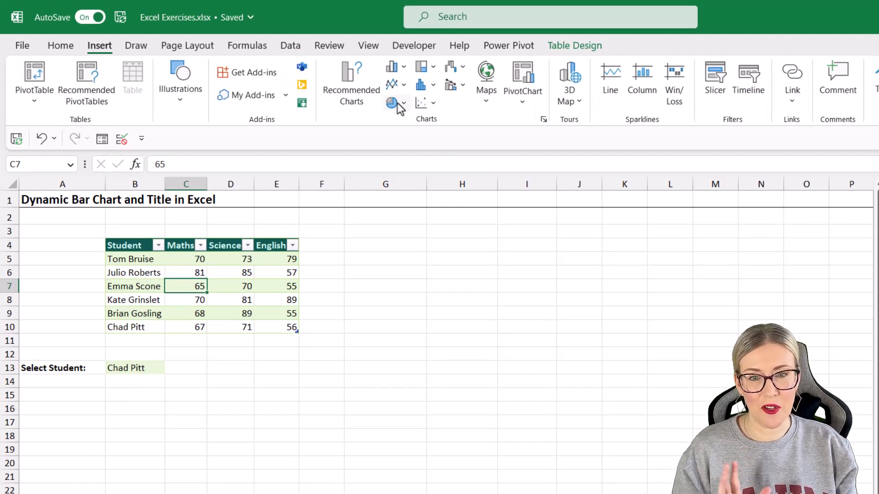
left_click(392, 66)
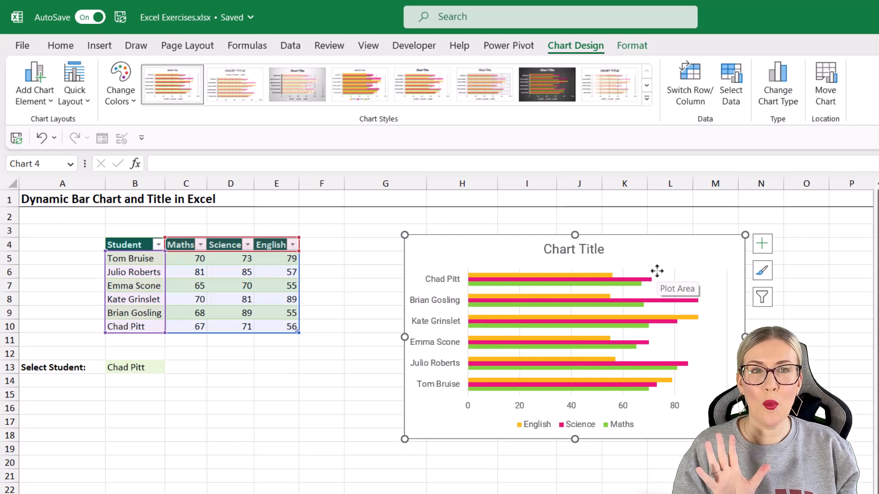
mouse_move(667, 129)
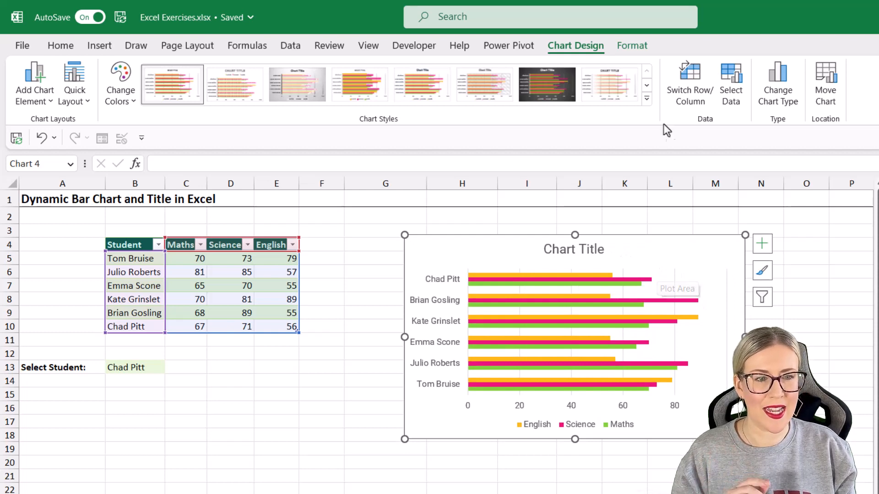
left_click(646, 98)
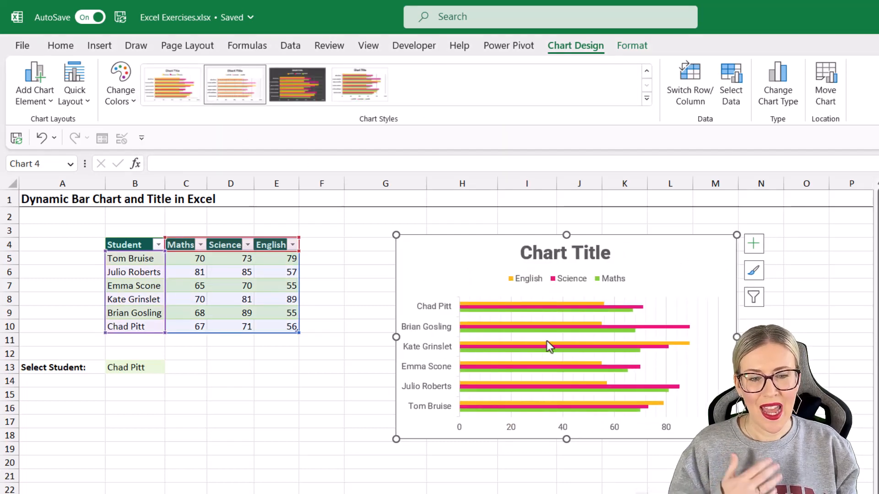
mouse_move(478, 314)
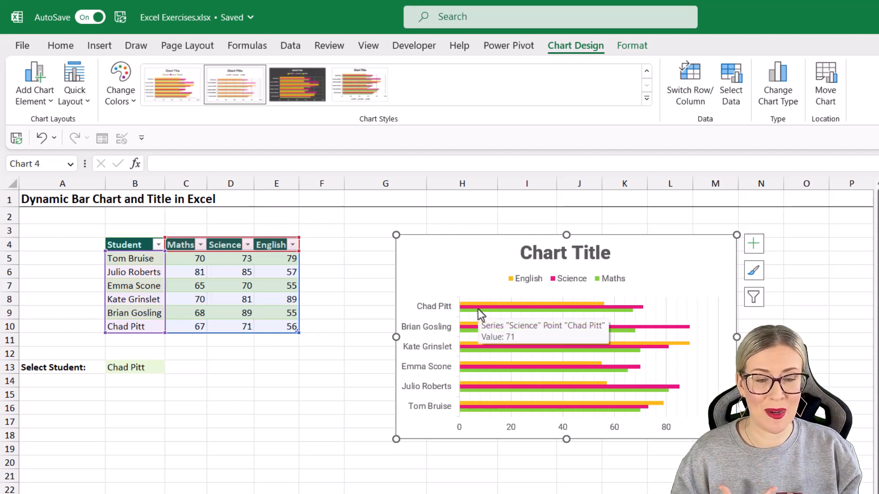
mouse_move(533, 314)
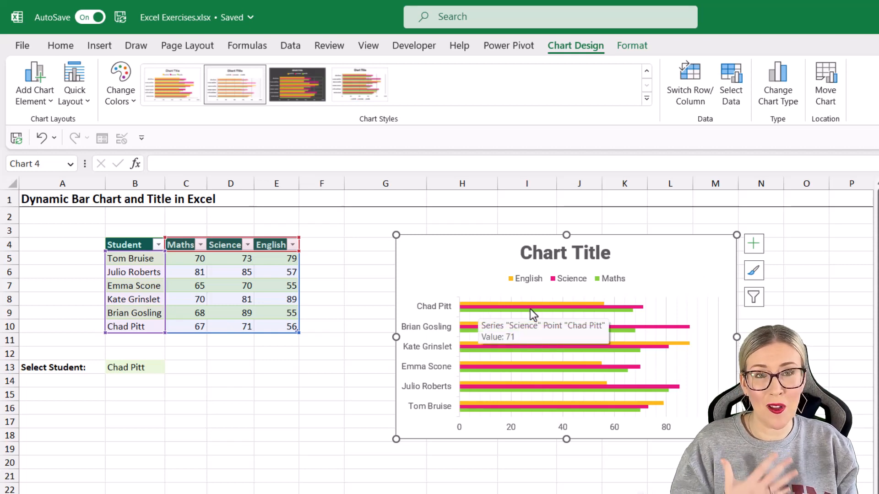
mouse_move(451, 406)
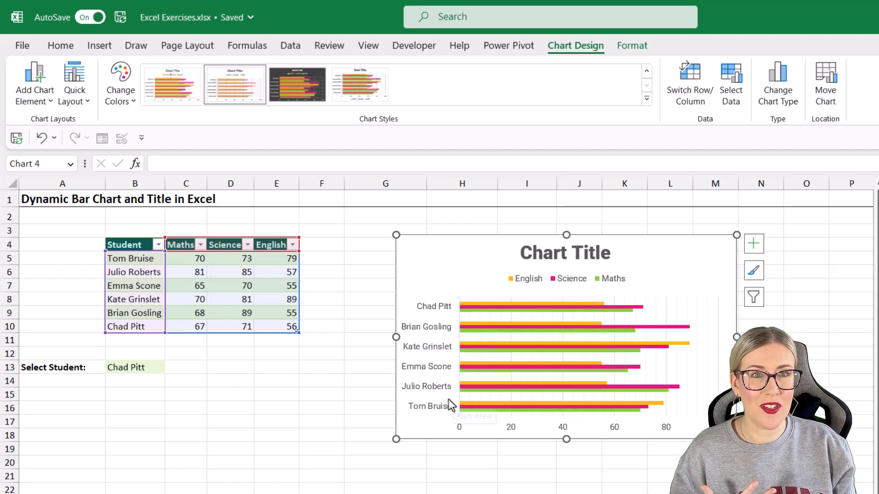
mouse_move(563, 354)
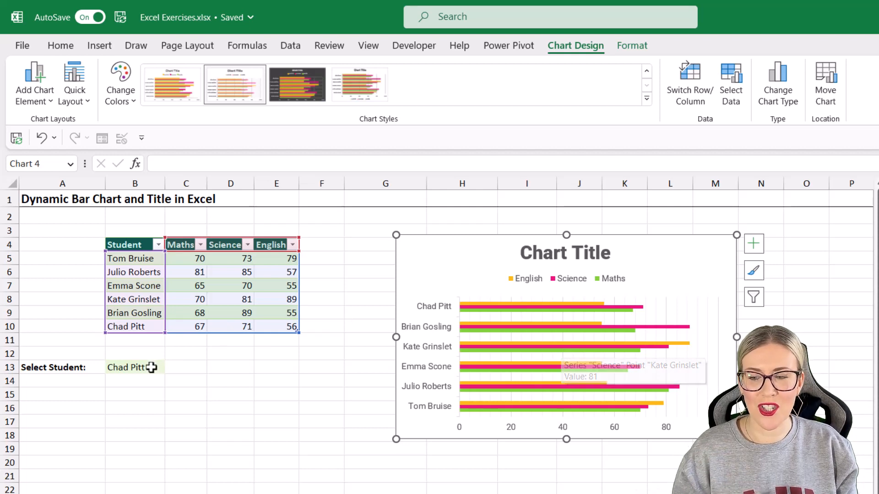
mouse_move(182, 366)
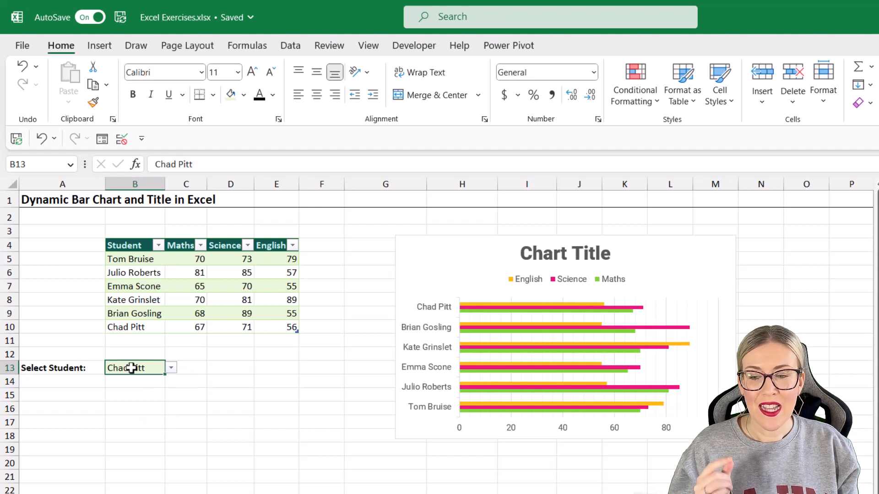
left_click(134, 286)
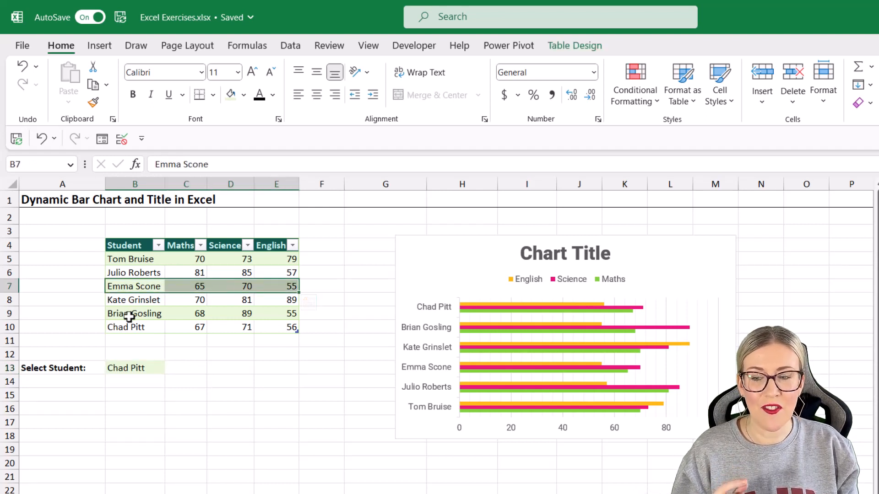
left_click(134, 313)
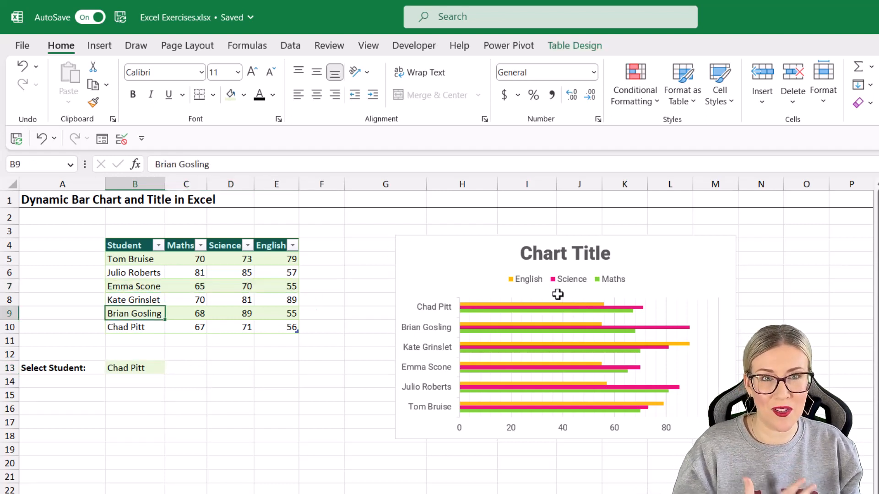
left_click(186, 368)
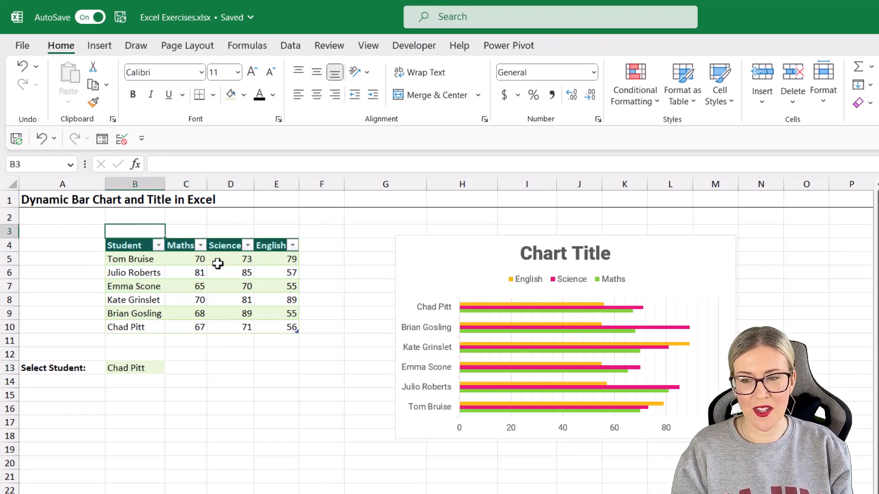
Enter column numbers 2 and 4 in row 3, then start =VLOOKUP( in C13.
type("2")
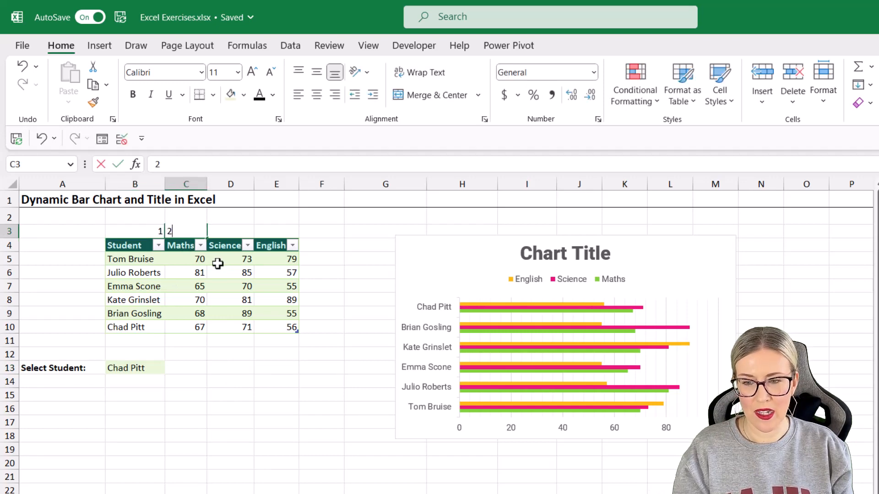
type("4")
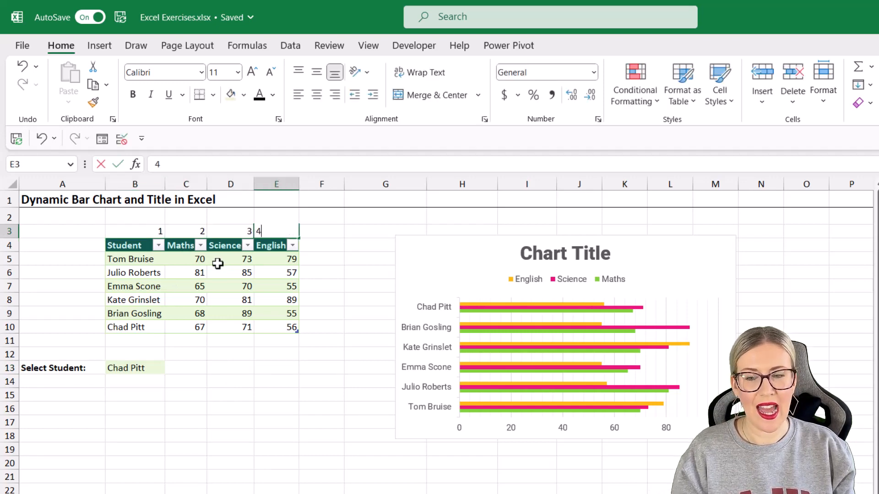
left_click(186, 368)
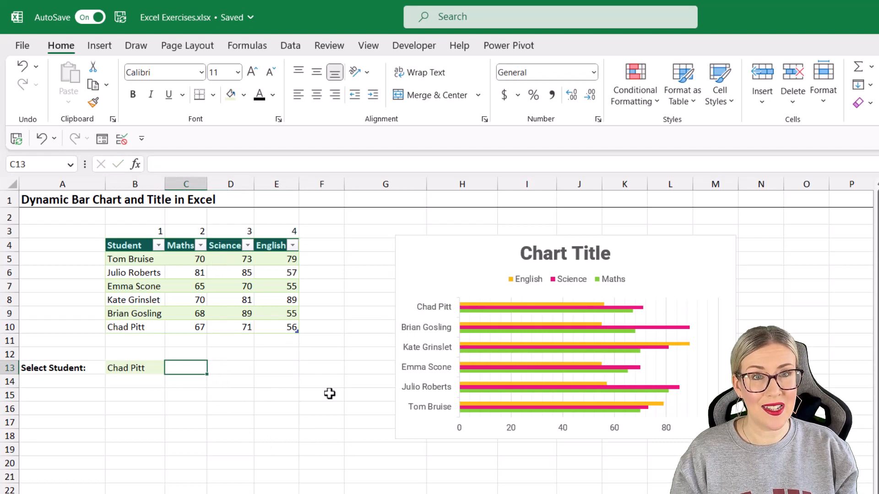
type("=VLOOKUP(")
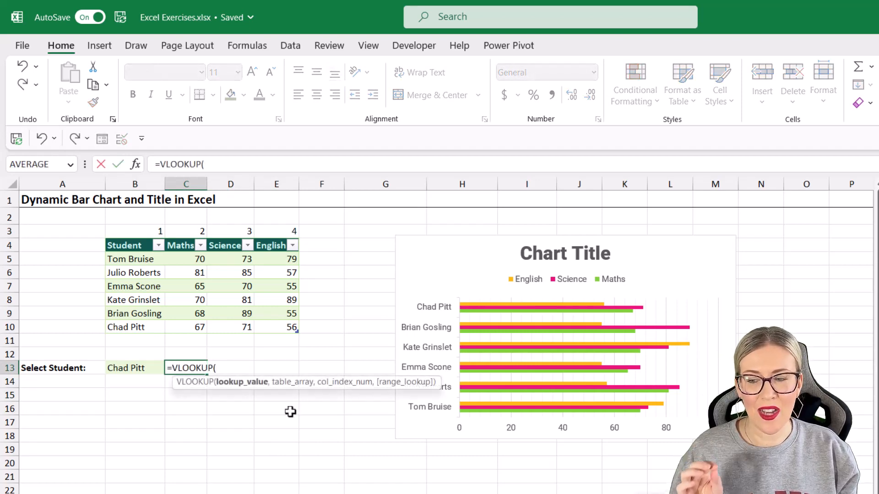
Complete =VLOOKUP($B$13,Students[#All],C3,0) in C13 with B13 locked, ready to fill across.
left_click(135, 368)
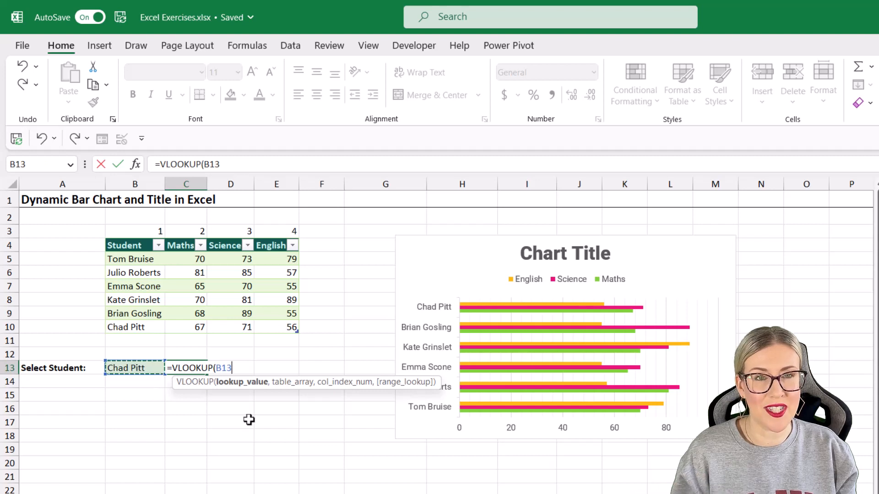
key("f4")
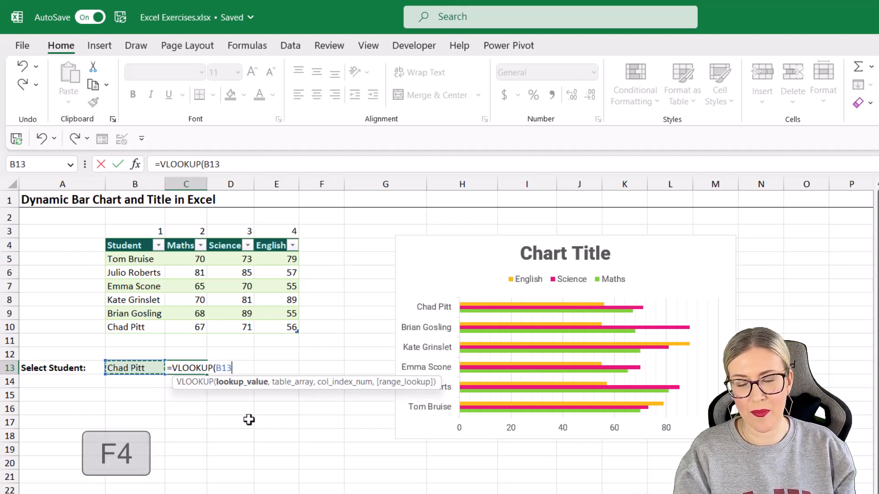
key("f4")
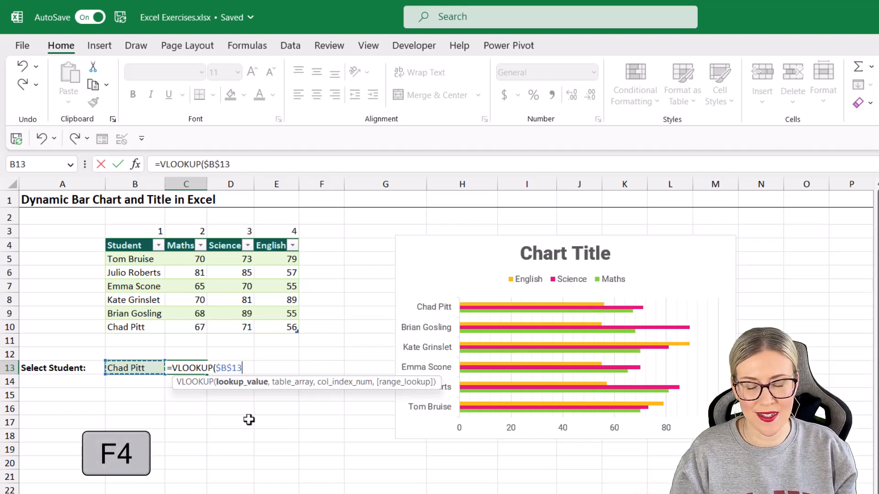
type(",Students[#All],")
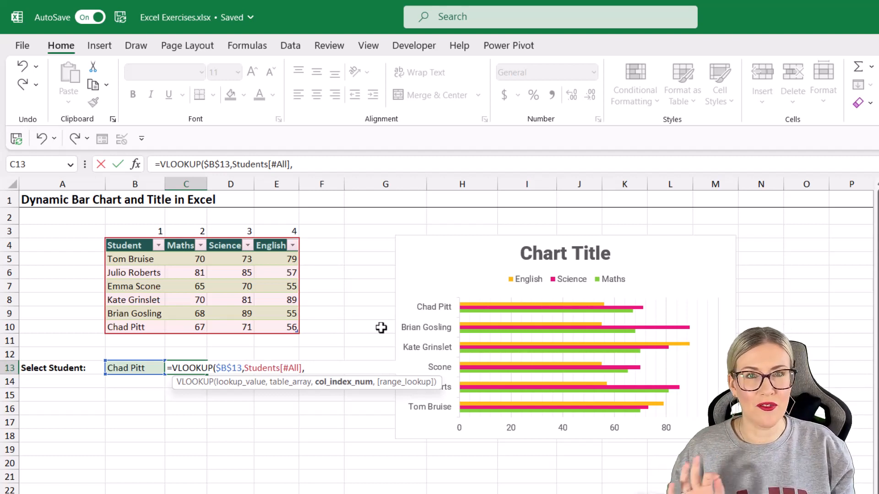
mouse_move(191, 272)
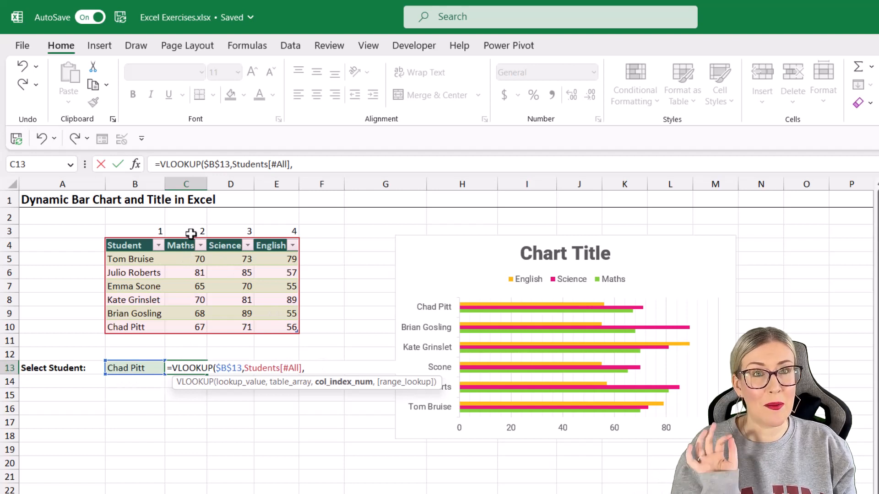
left_click(186, 231)
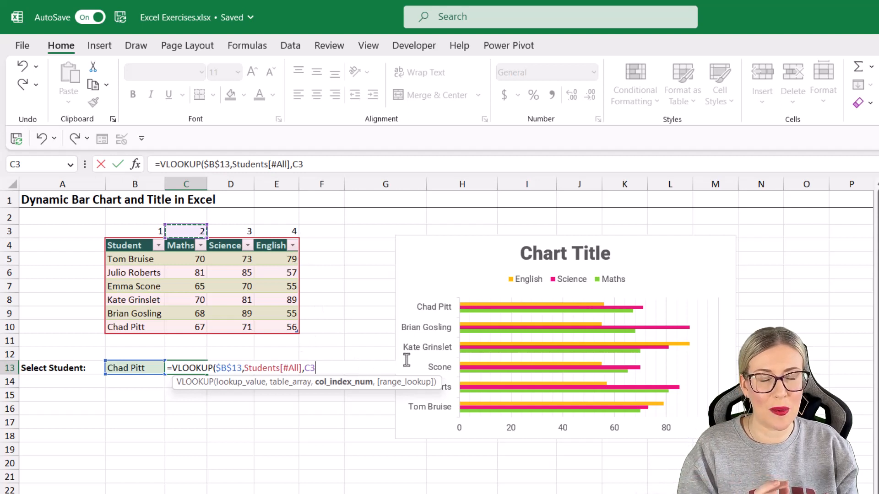
type(",")
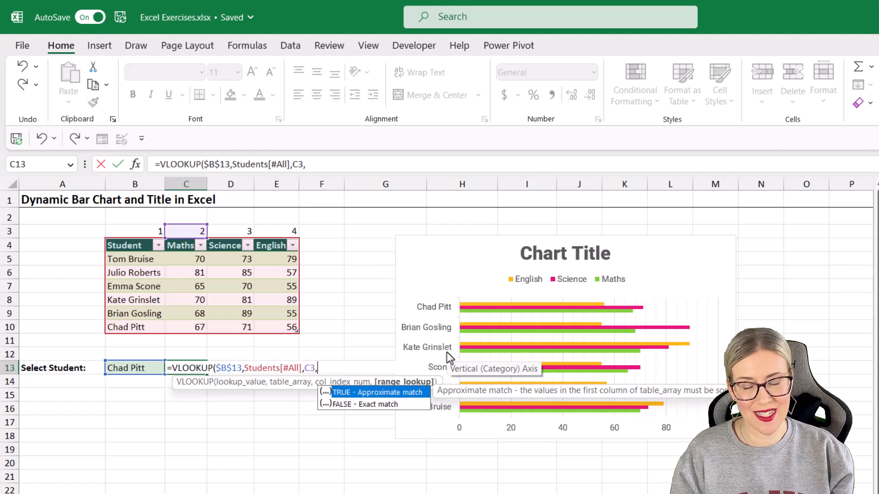
type("0")
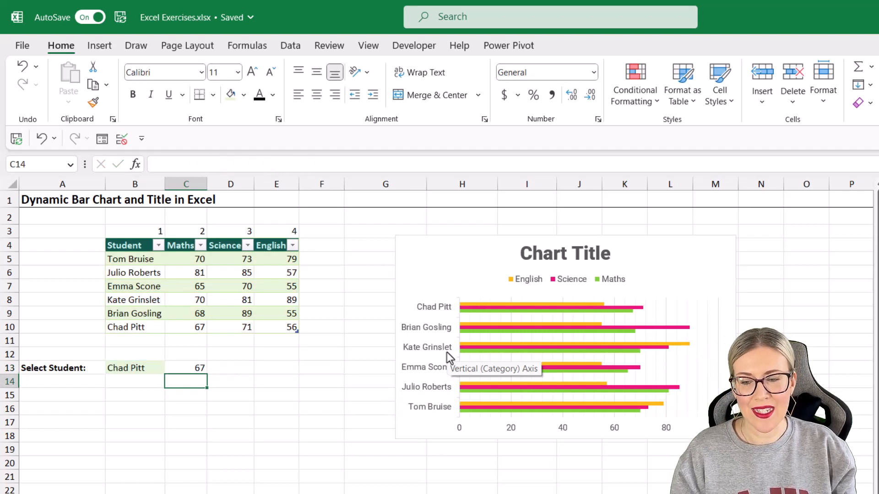
left_click(186, 368)
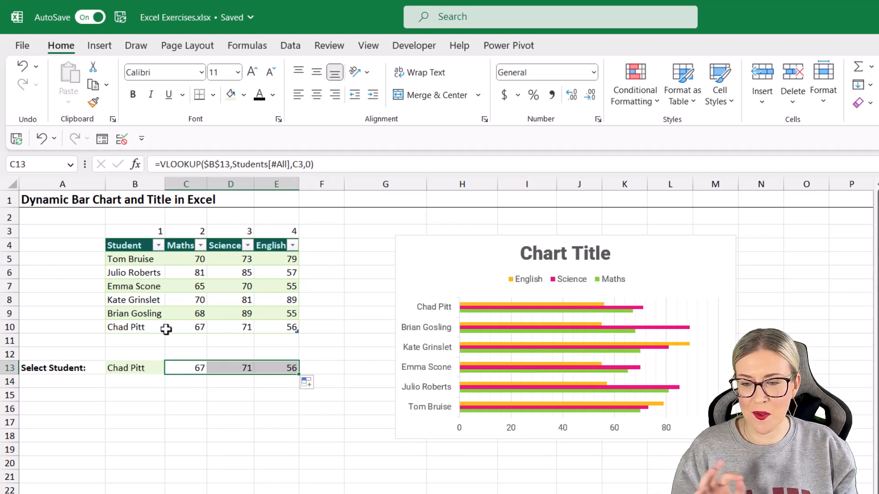
left_click(186, 328)
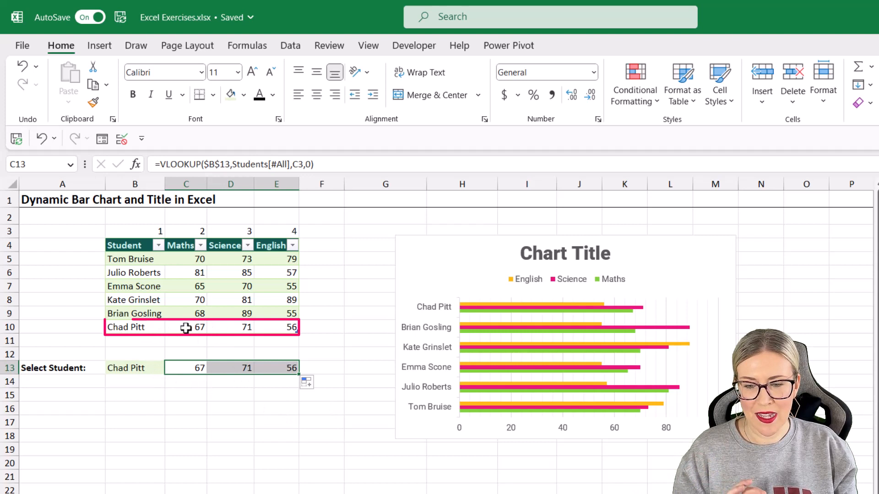
left_click(172, 368)
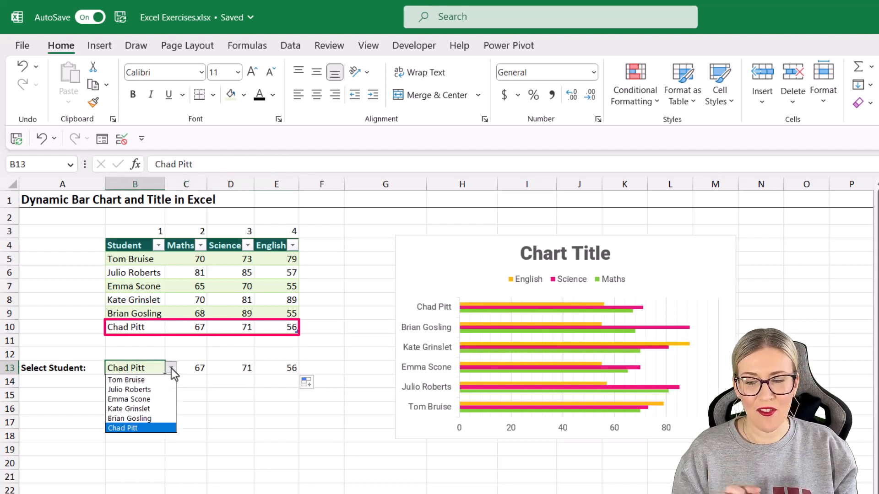
left_click(130, 390)
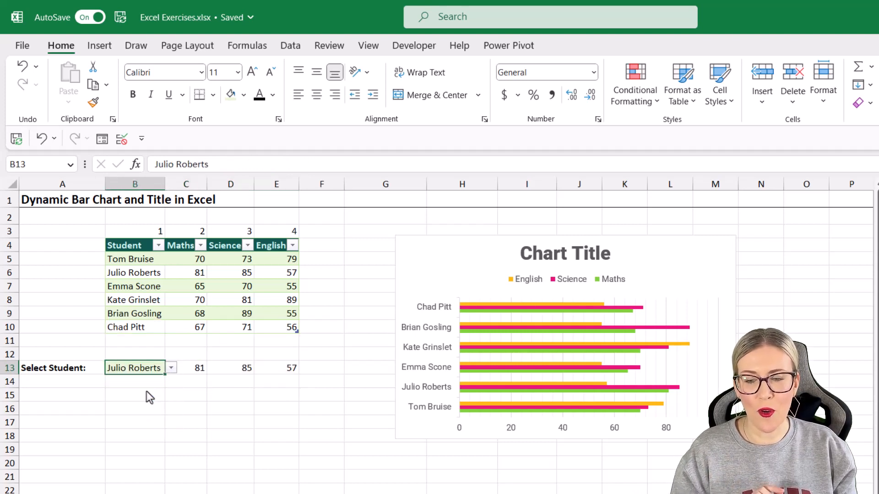
left_click(199, 273)
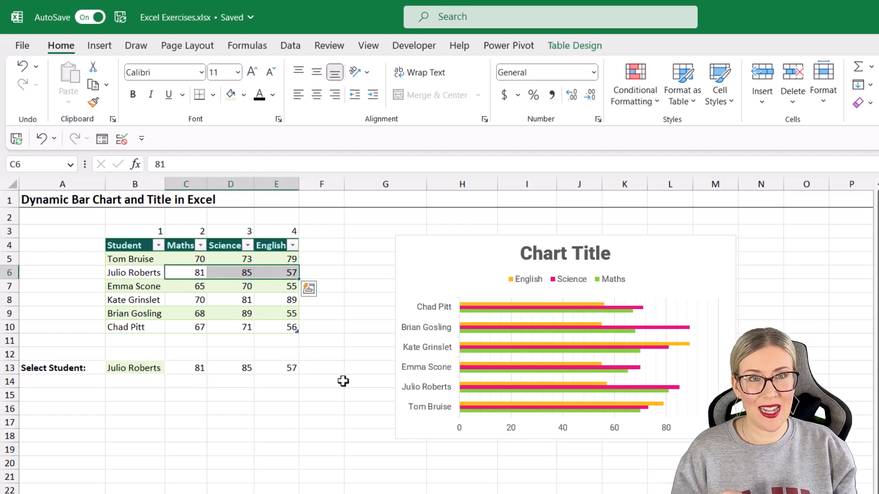
left_click(134, 368)
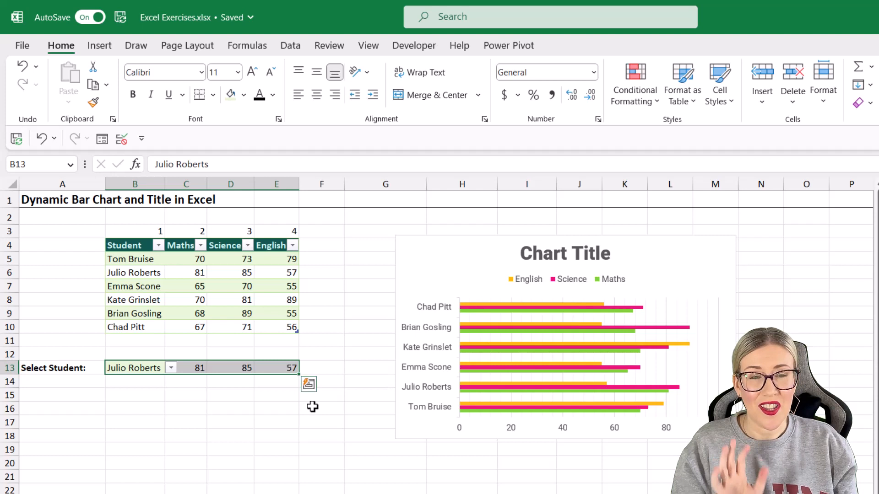
mouse_move(404, 338)
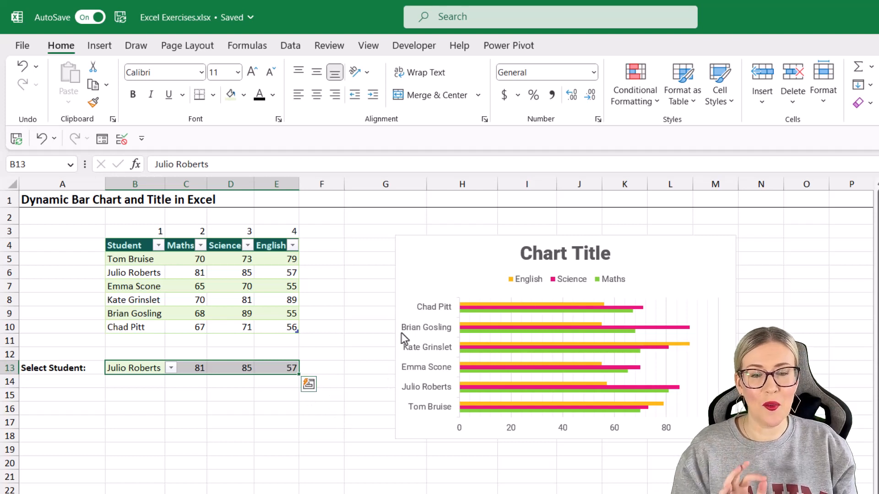
mouse_move(390, 301)
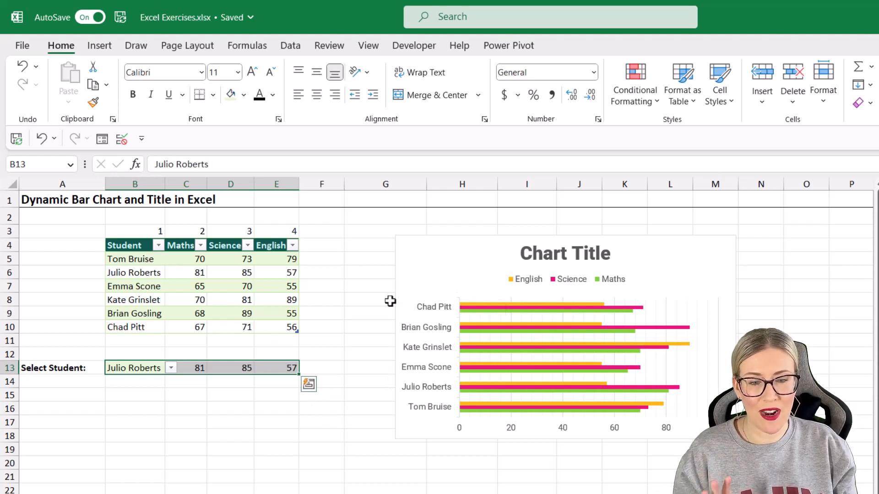
mouse_move(429, 318)
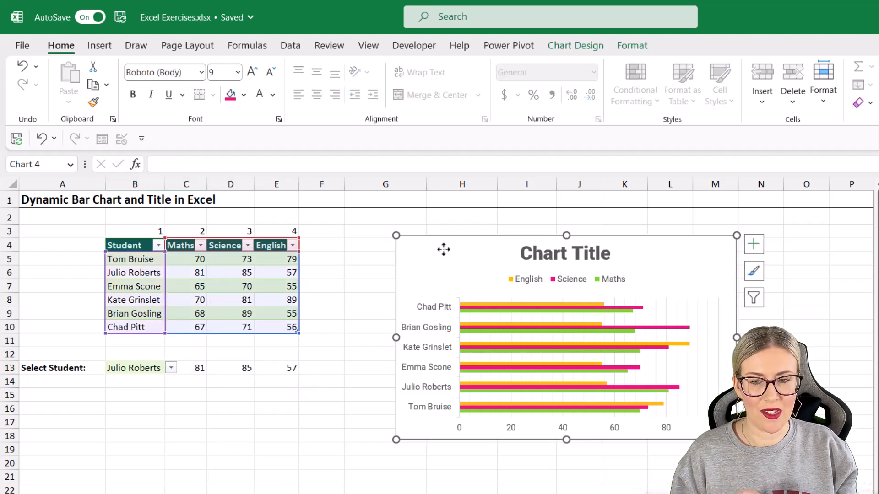
mouse_move(303, 291)
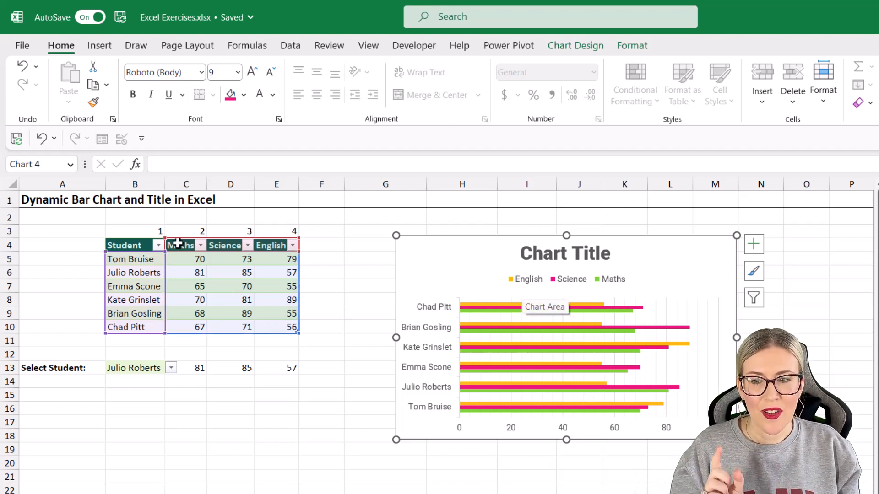
mouse_move(381, 267)
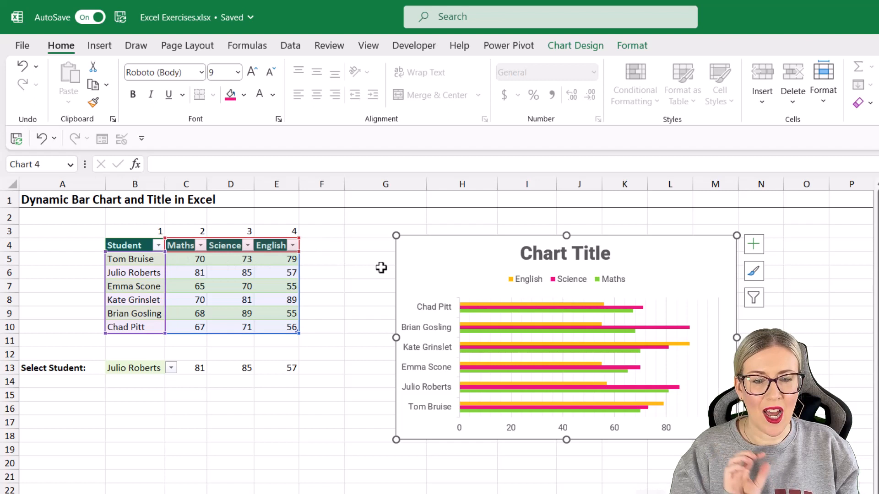
mouse_move(607, 290)
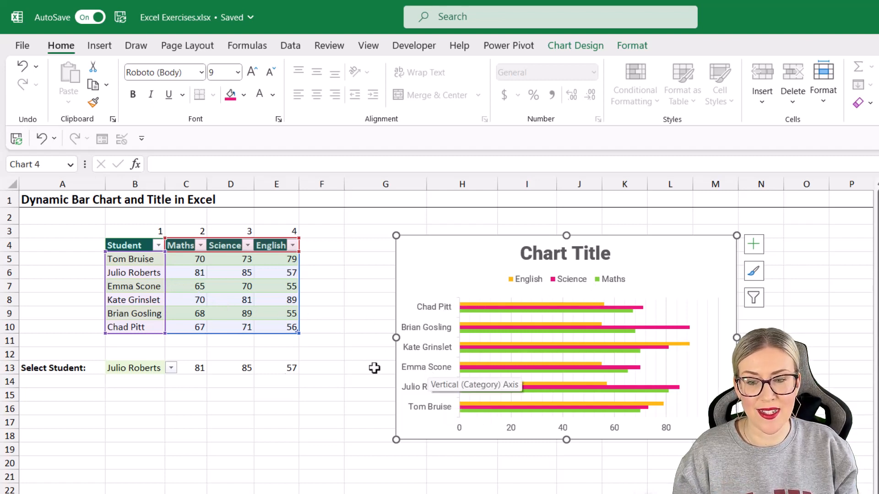
mouse_move(605, 314)
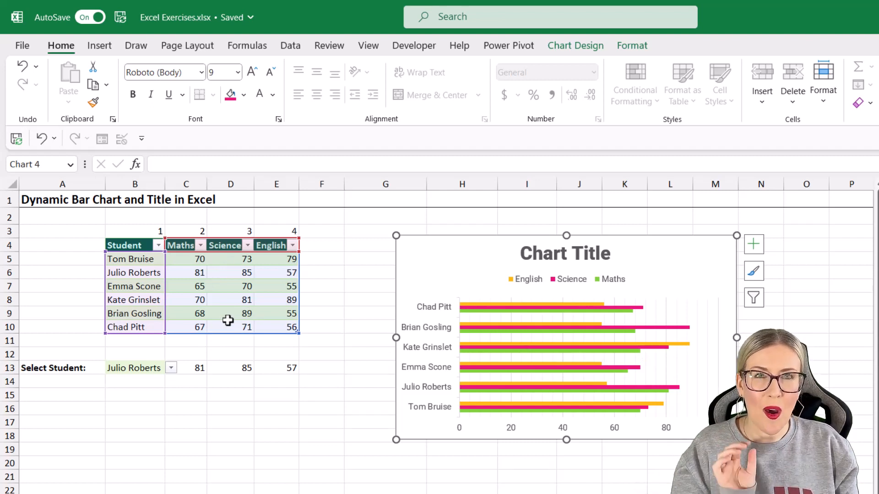
mouse_move(156, 422)
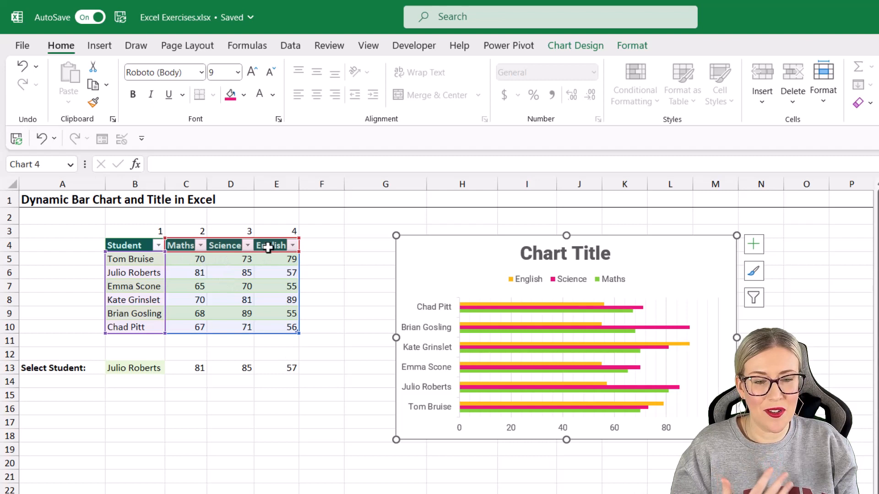
mouse_move(580, 301)
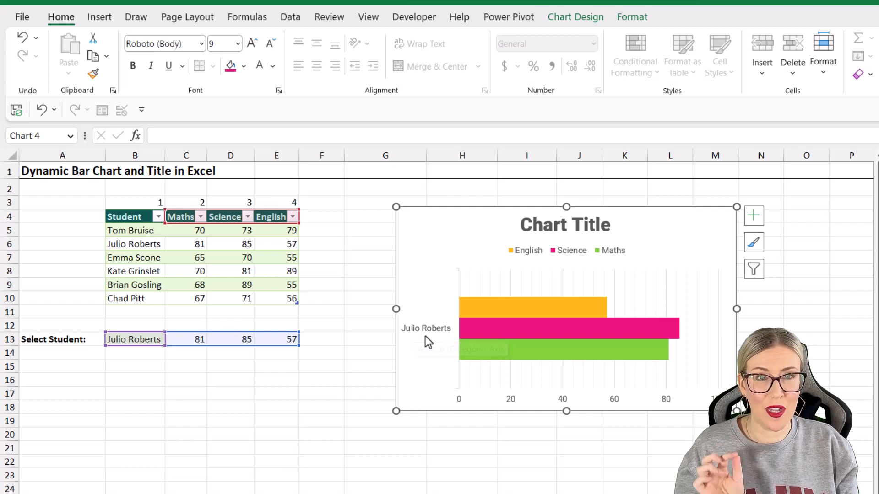
mouse_move(426, 344)
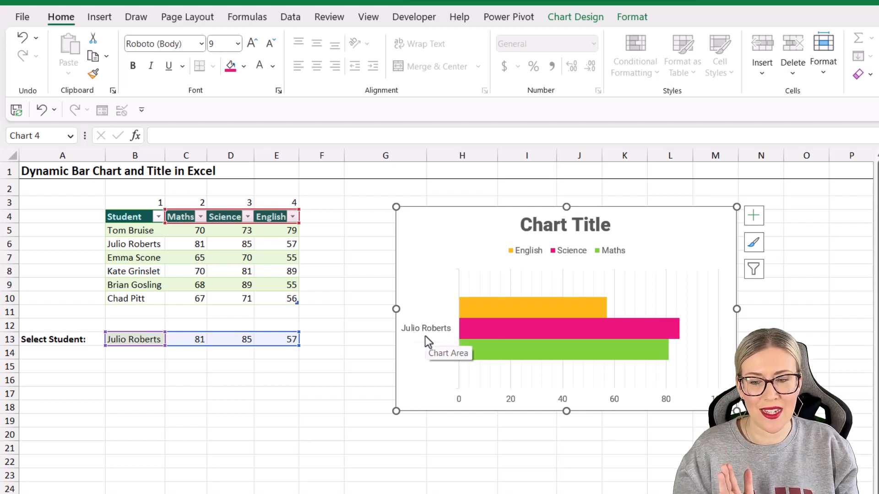
mouse_move(286, 299)
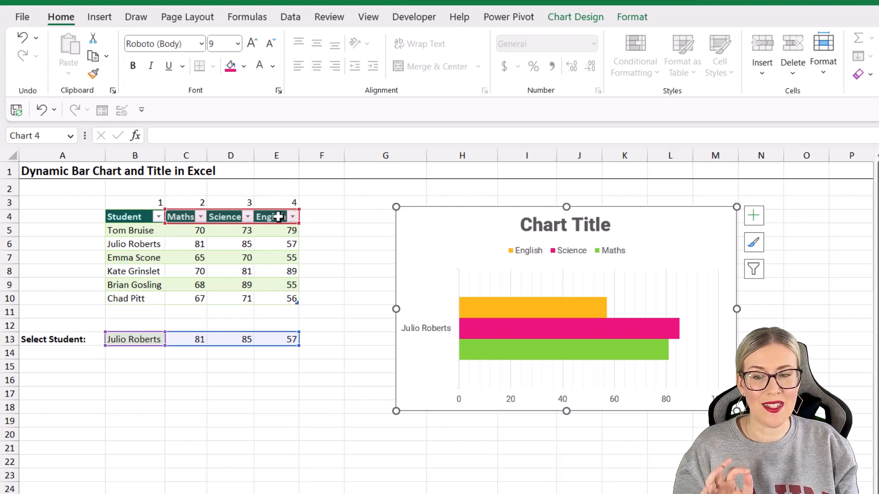
mouse_move(576, 256)
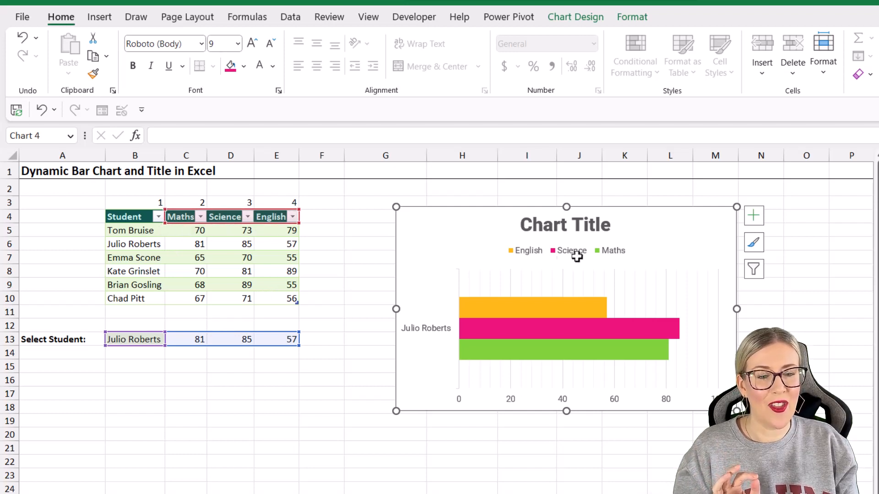
mouse_move(560, 259)
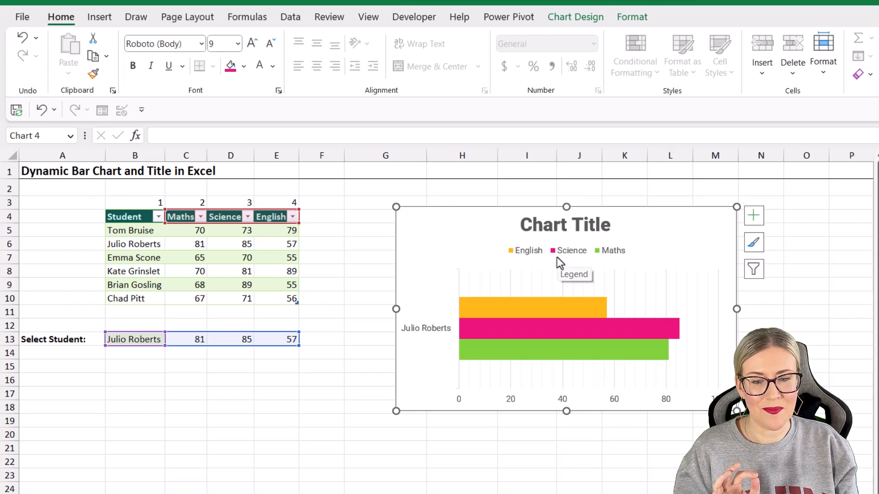
mouse_move(345, 269)
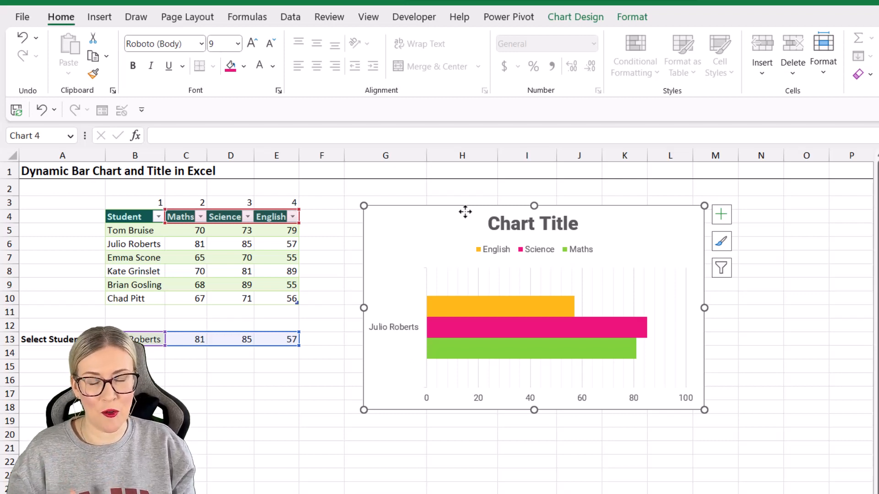
mouse_move(479, 244)
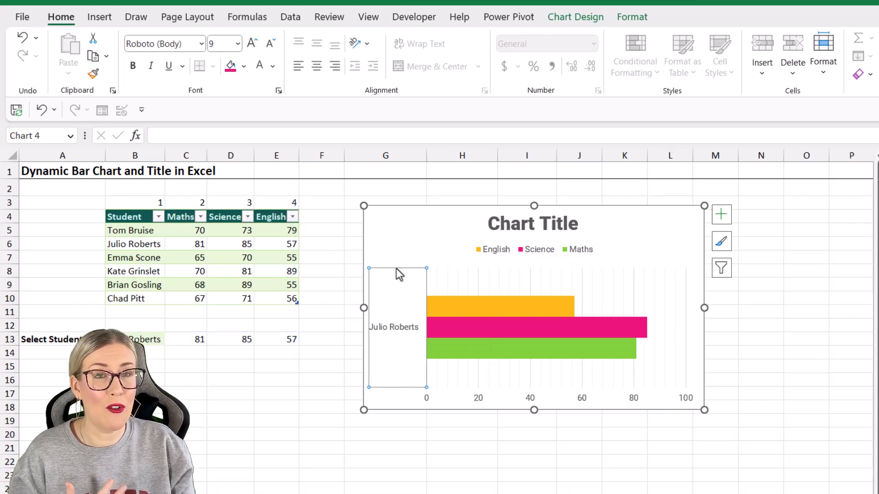
mouse_move(420, 268)
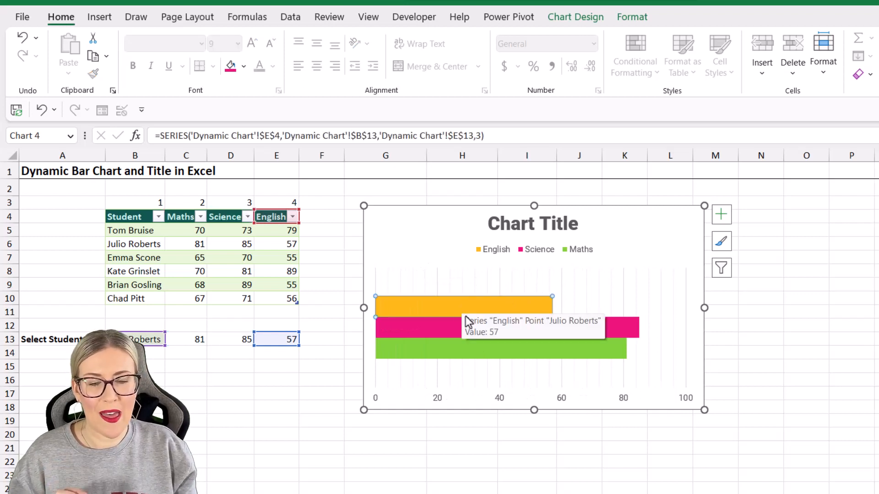
Format the bar series with adjusted series overlap and gap width 95% for thicker, tighter bars.
key("ctrl+1")
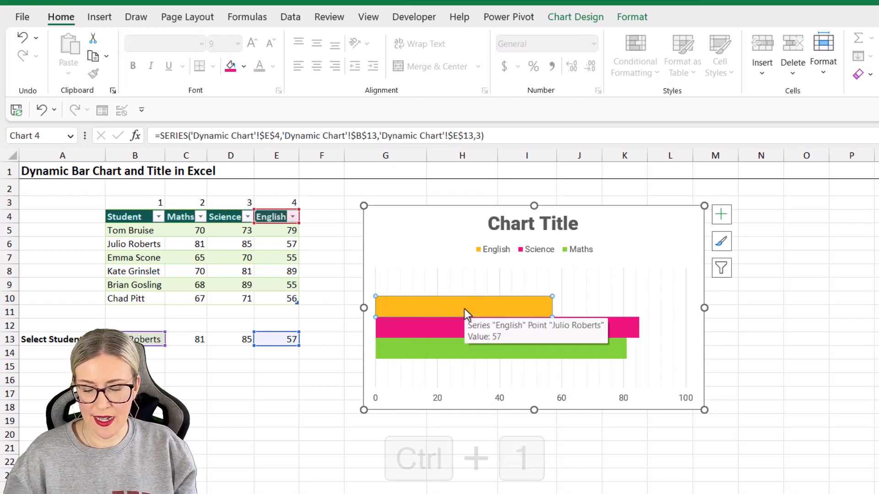
key("ctrl+1")
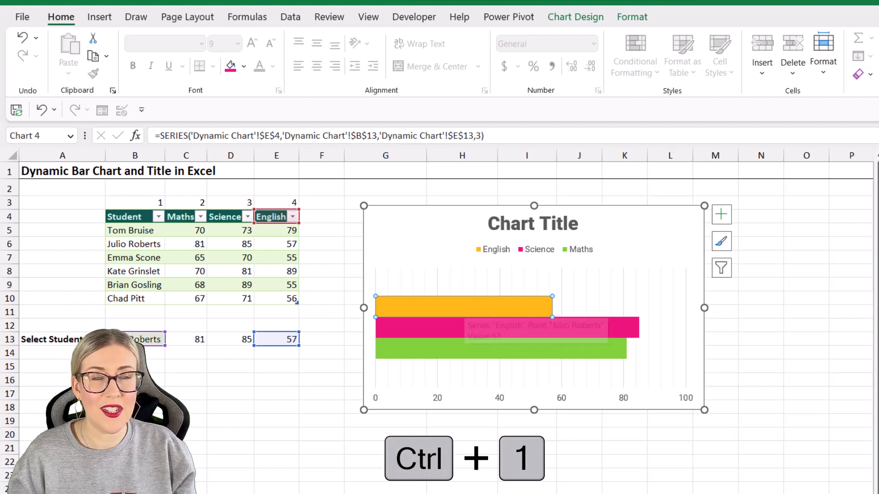
key("ctrl+1")
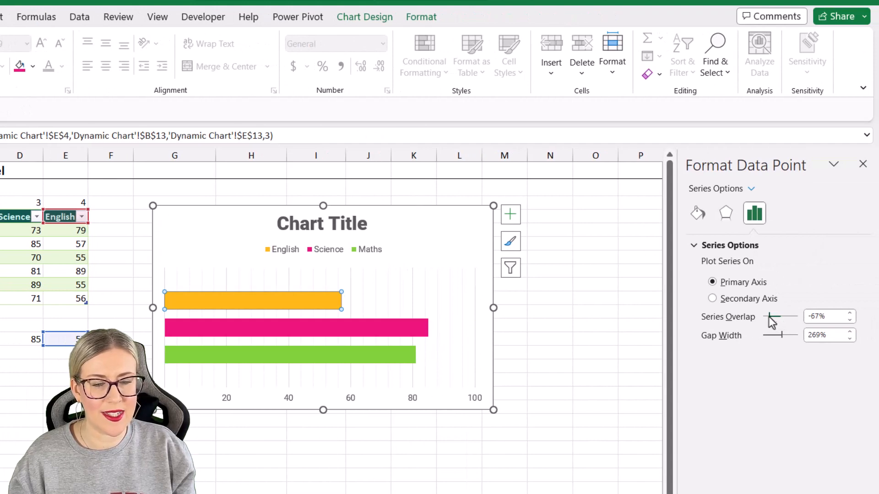
left_click_drag(776, 317, 773, 317)
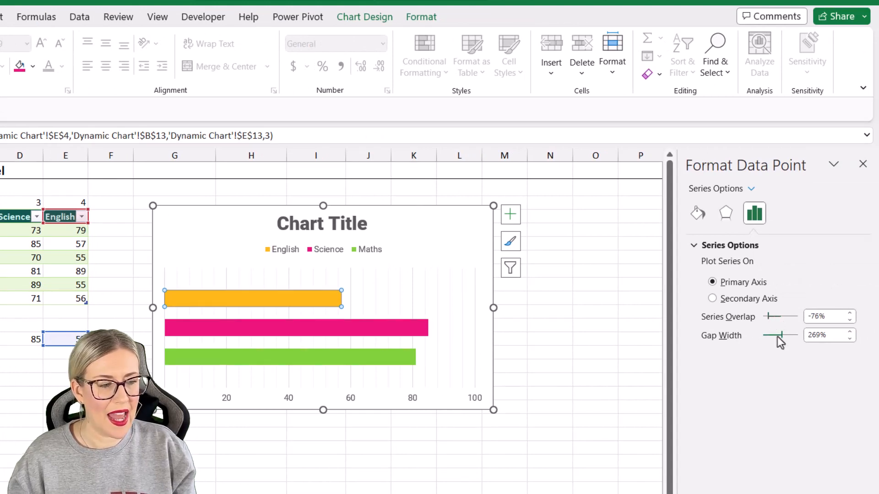
left_click_drag(782, 341, 771, 338)
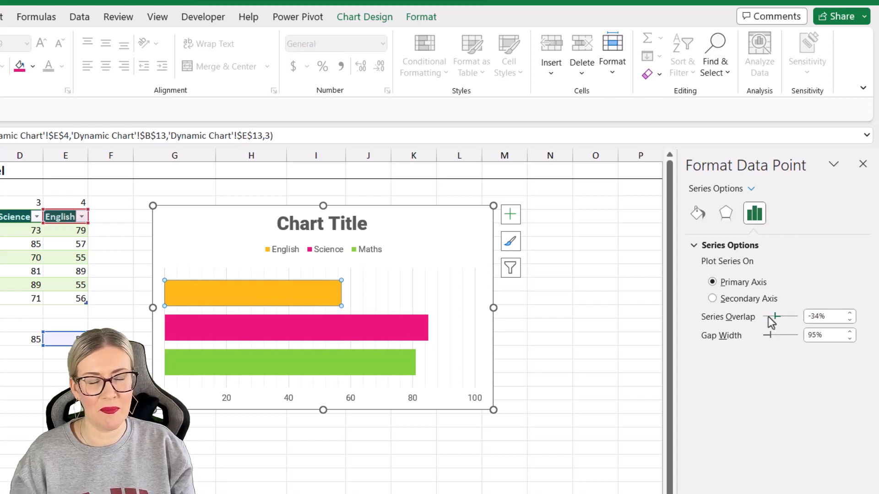
left_click(334, 293)
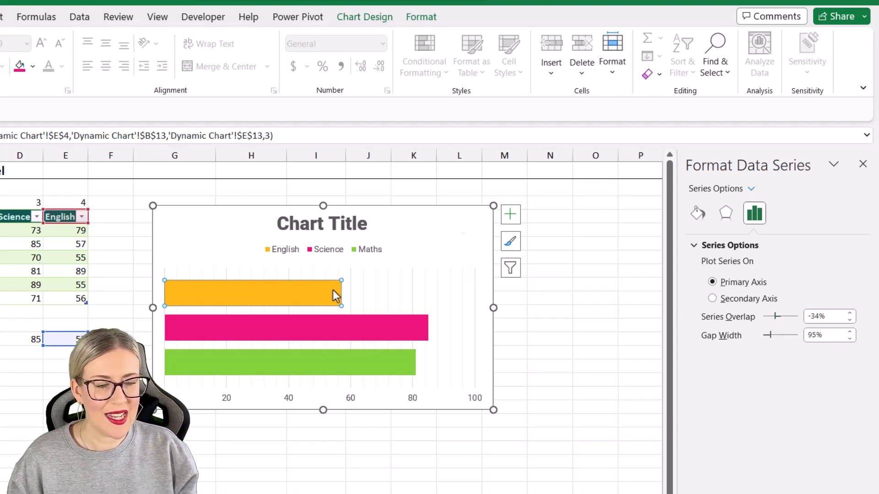
Add data labels to the subject bar series and bring up Label Options.
right_click(252, 291)
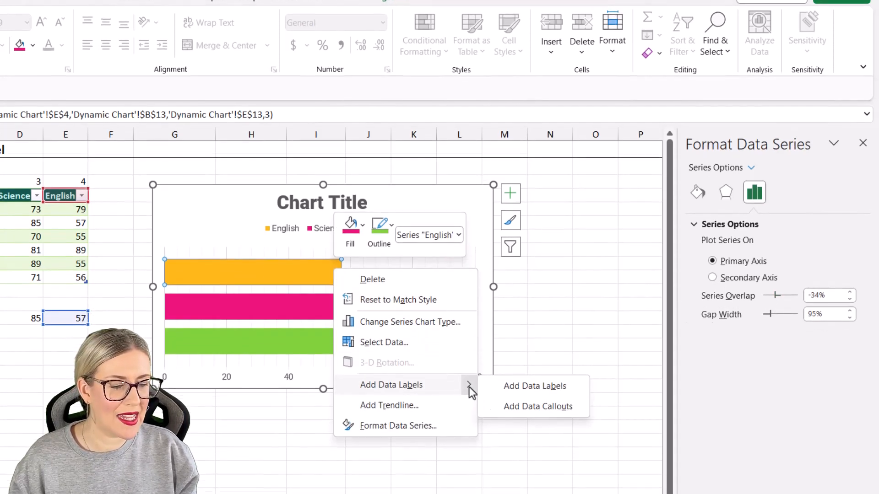
left_click(533, 385)
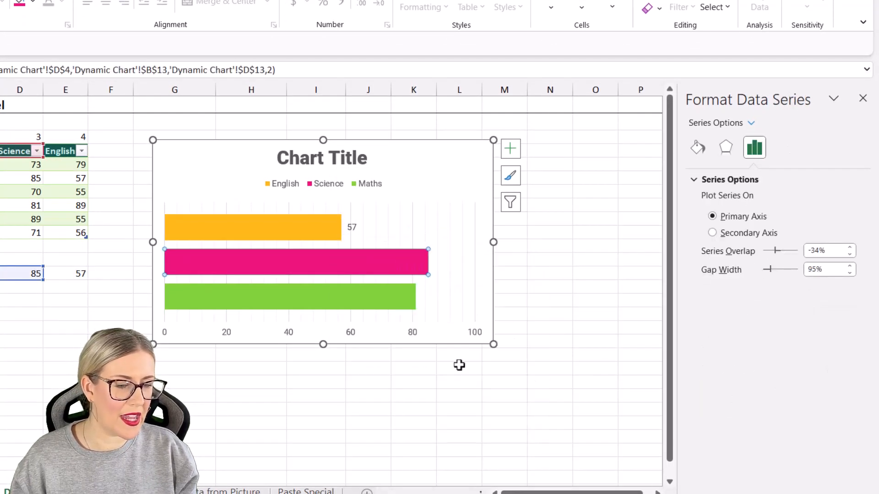
right_click(280, 295)
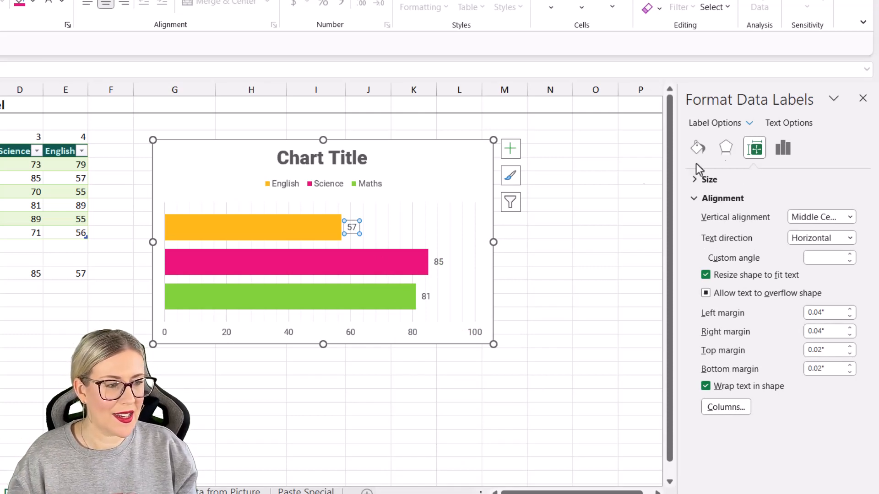
left_click(782, 148)
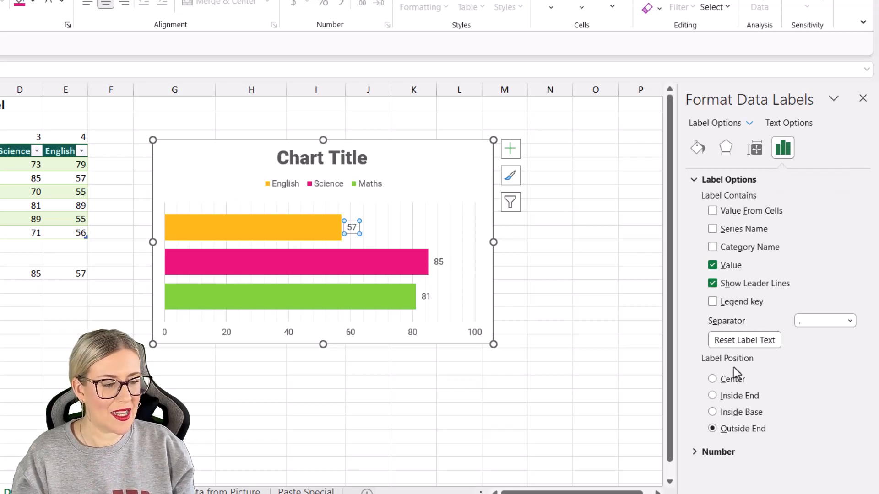
Set the English, Science and Maths value labels to Inside End position.
left_click(712, 396)
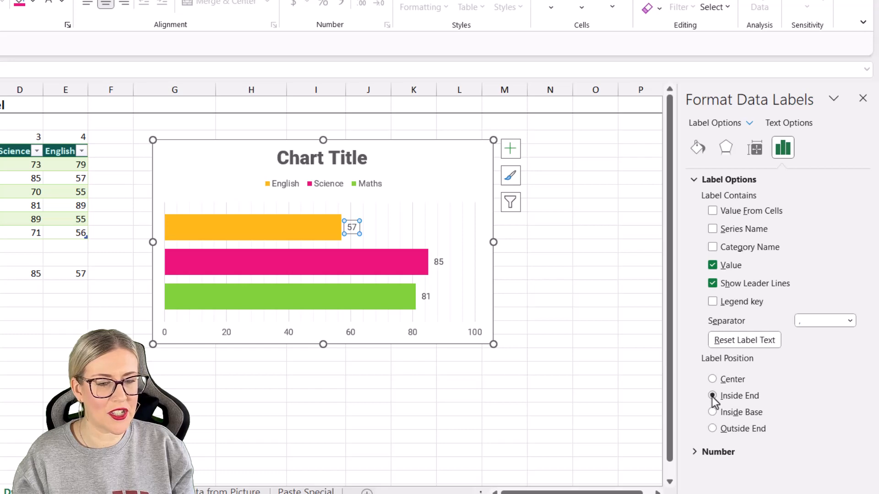
left_click(712, 395)
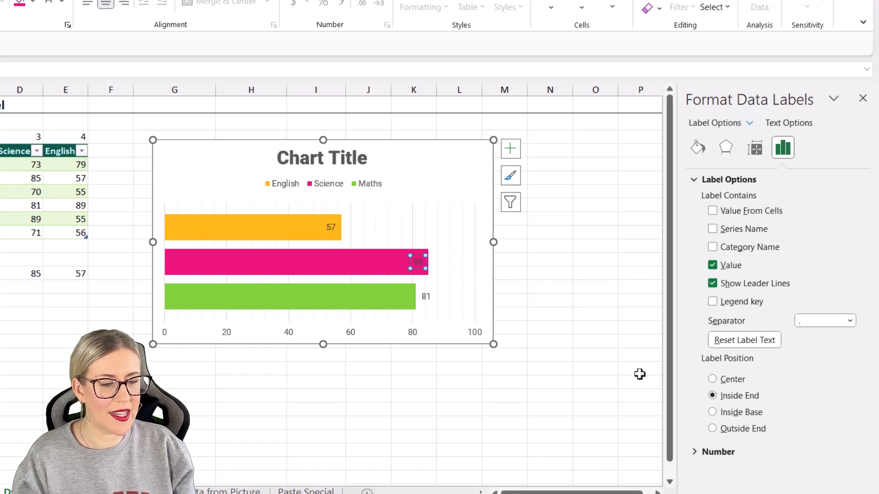
left_click(712, 428)
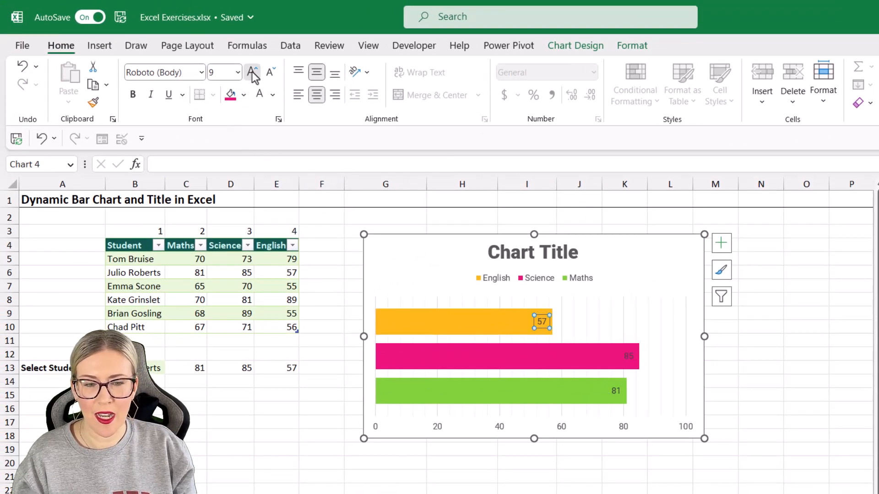
Make the value labels larger, bold and white, painting the style onto the Maths label.
left_click(252, 71)
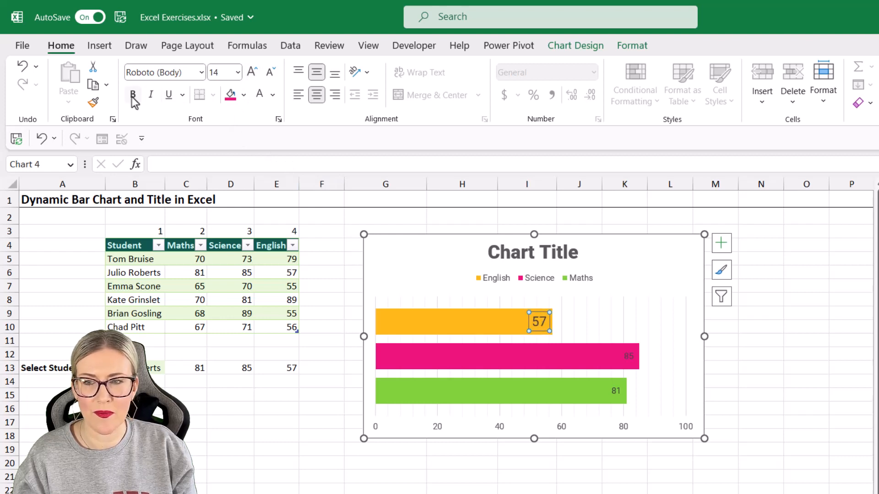
left_click(132, 94)
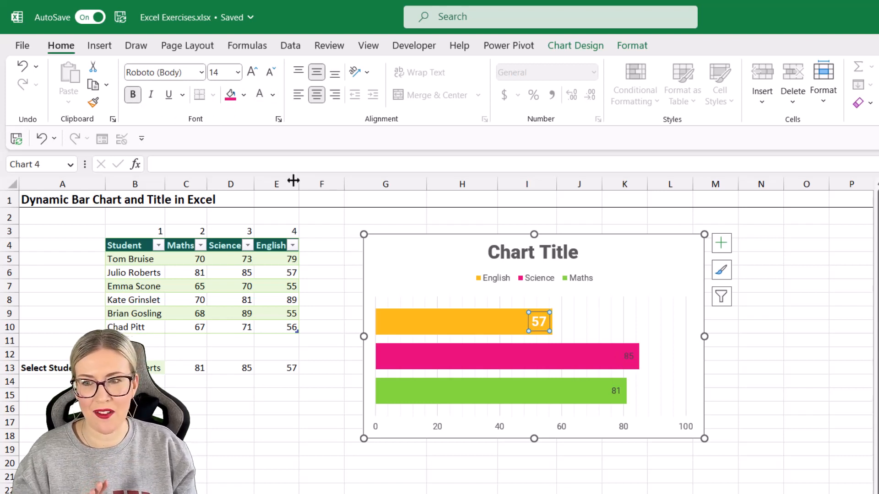
mouse_move(94, 103)
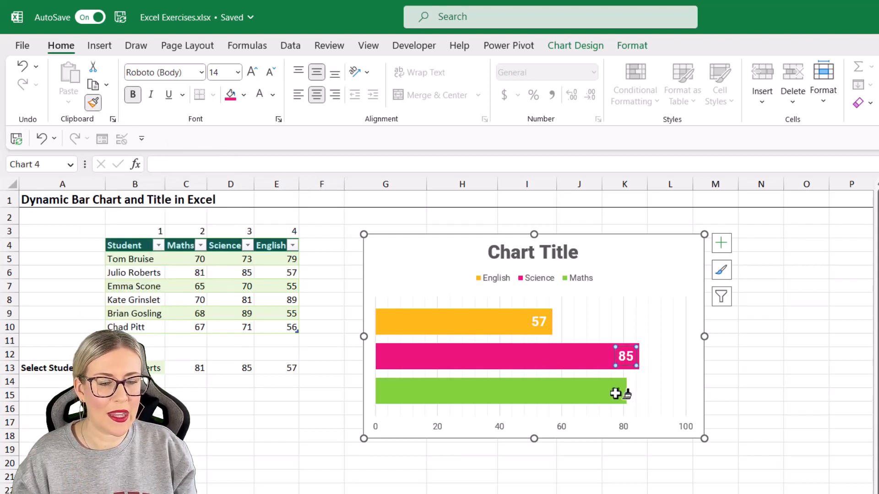
left_click(613, 391)
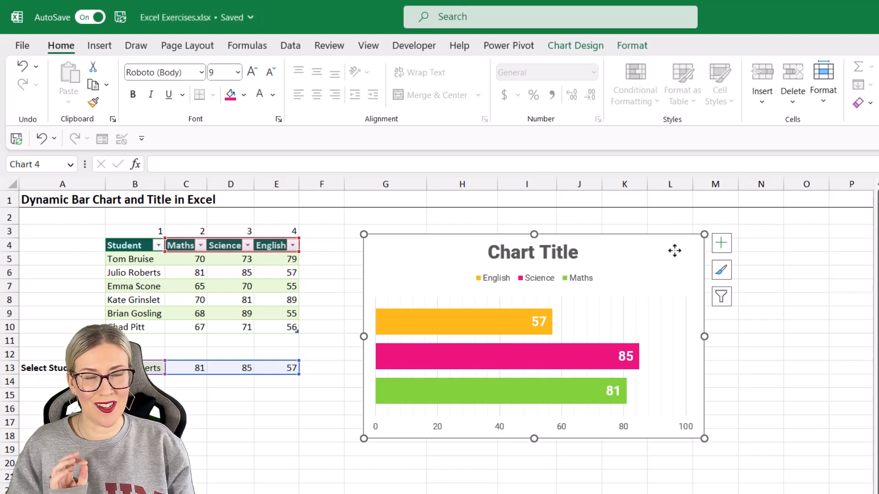
mouse_move(633, 251)
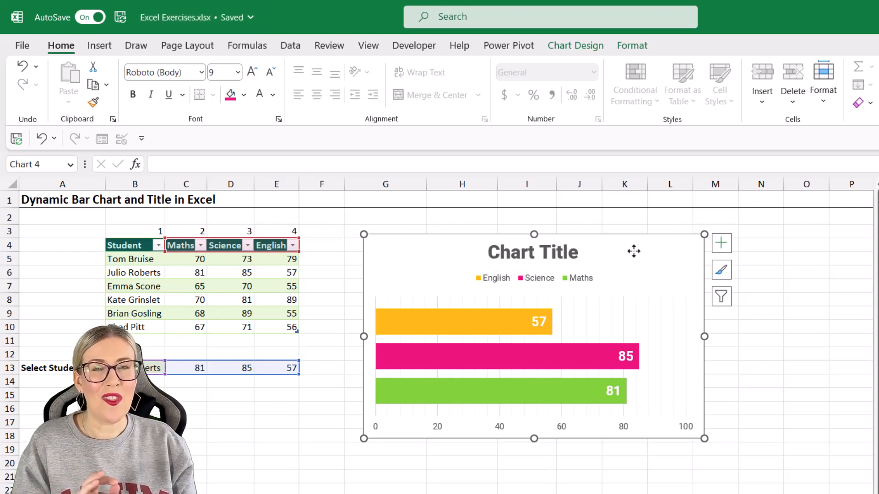
mouse_move(468, 263)
type("=\"")
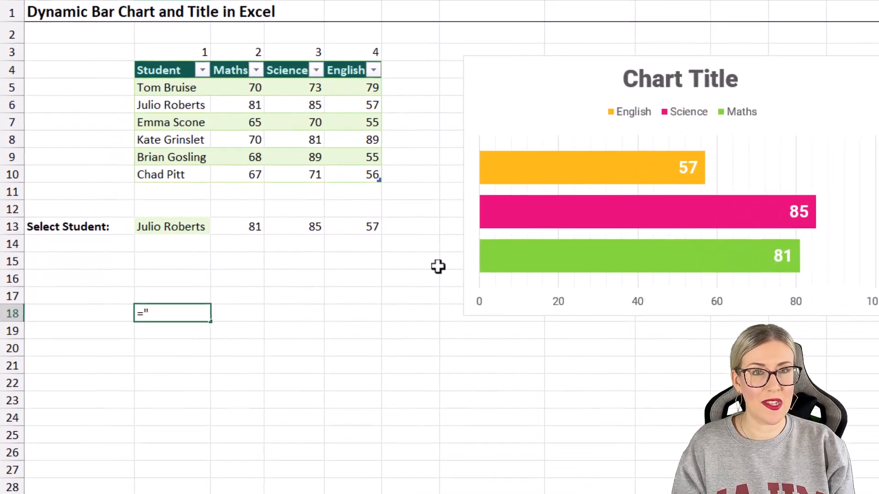
type("Pass Mark for\"")
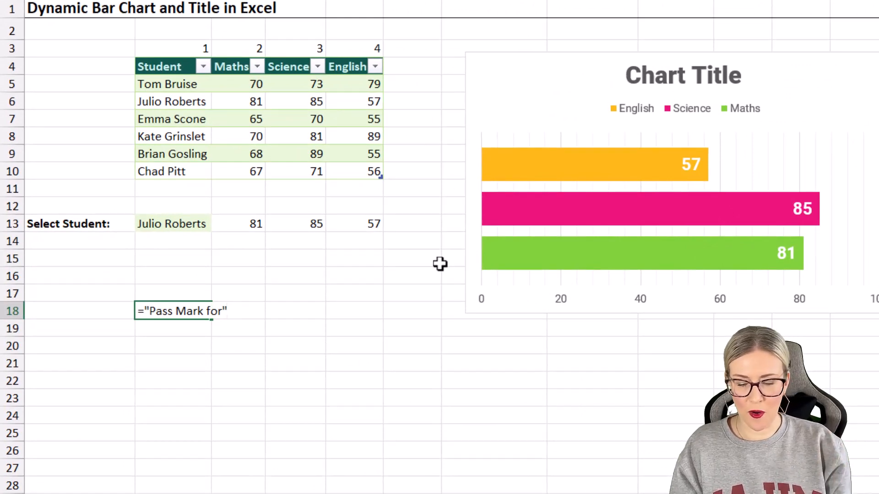
type("&")
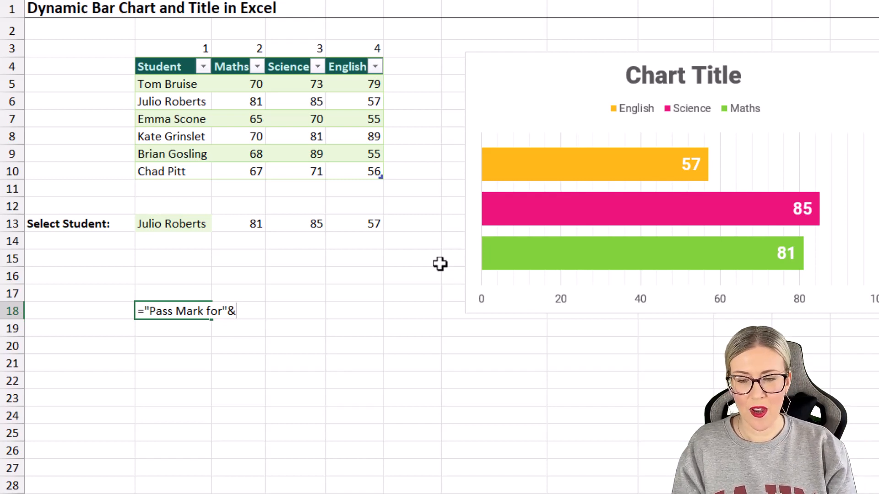
type("\" -")
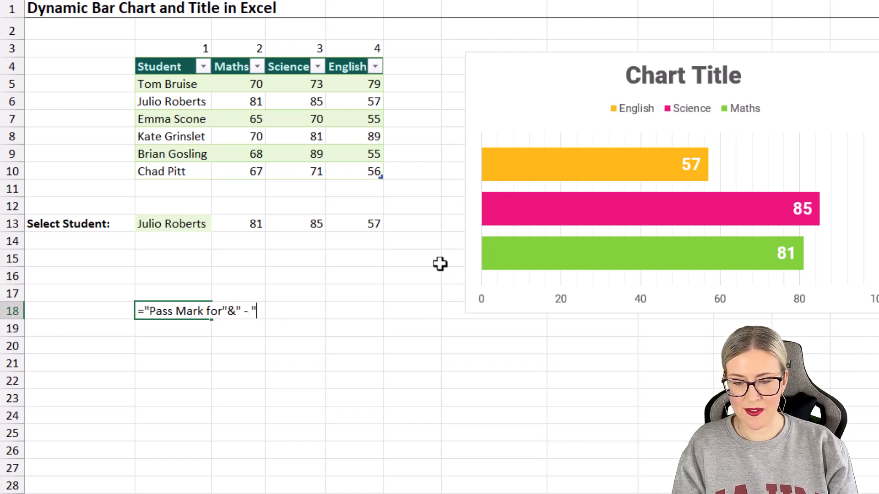
type("&")
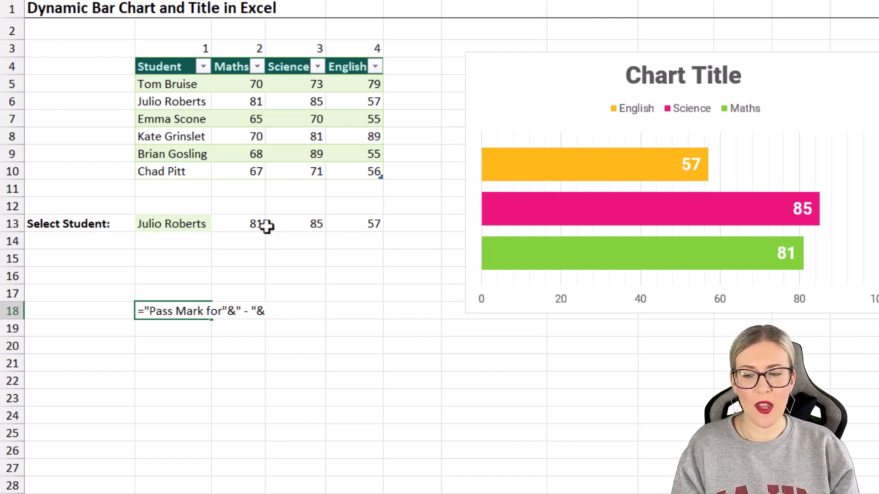
left_click(172, 224)
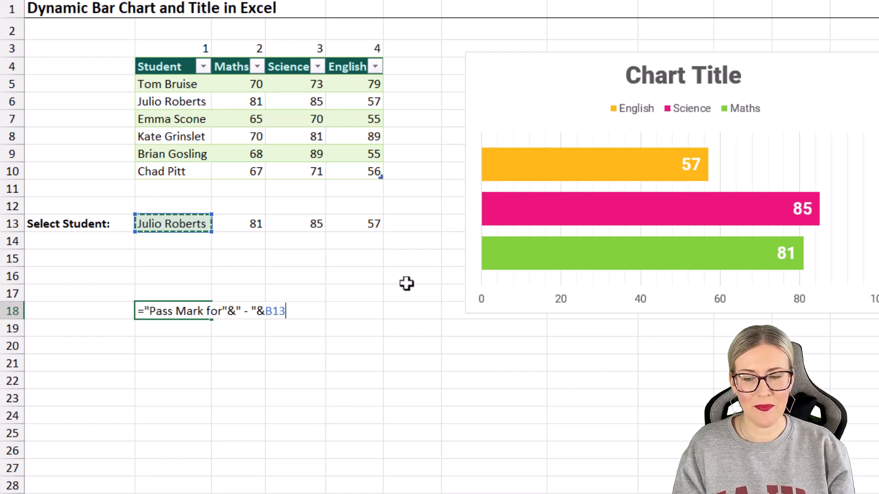
key("enter")
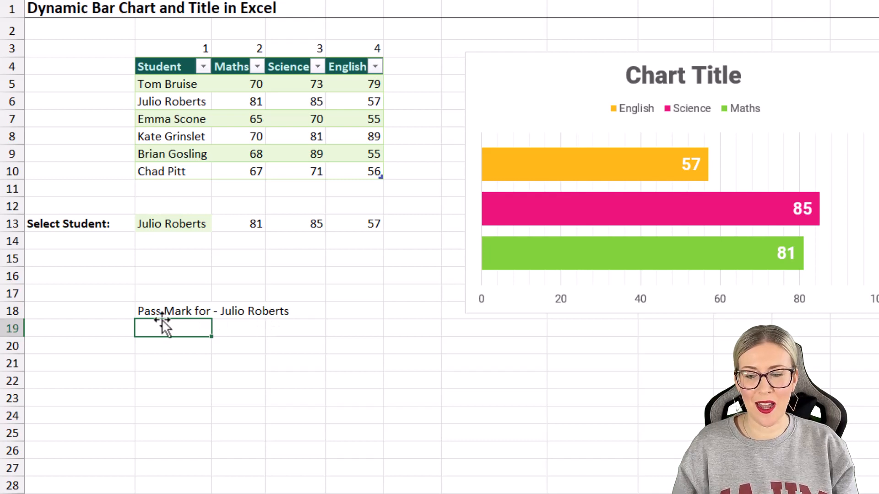
mouse_move(201, 325)
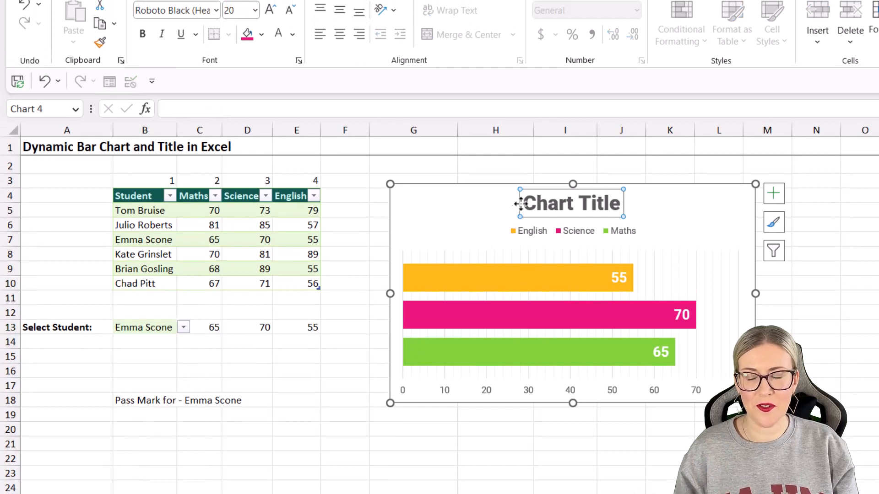
Link the chart title to cell B18 so it shows the Pass Mark text.
left_click(568, 203)
type("=")
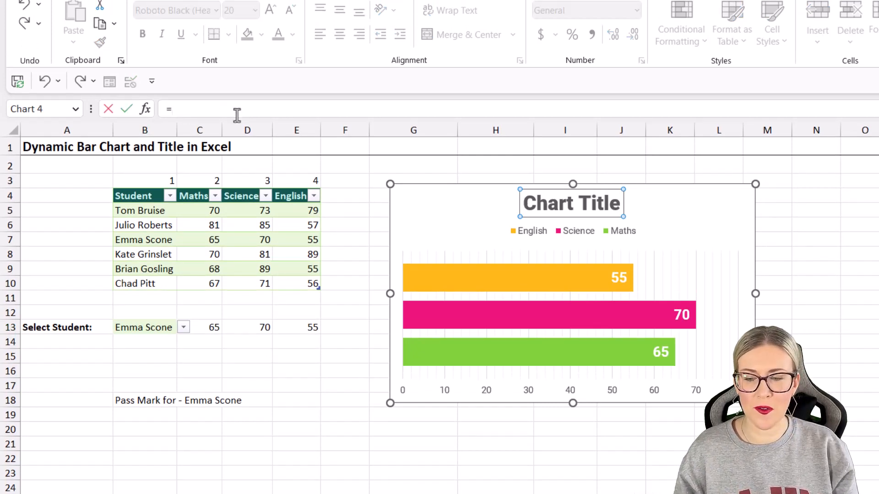
left_click(145, 400)
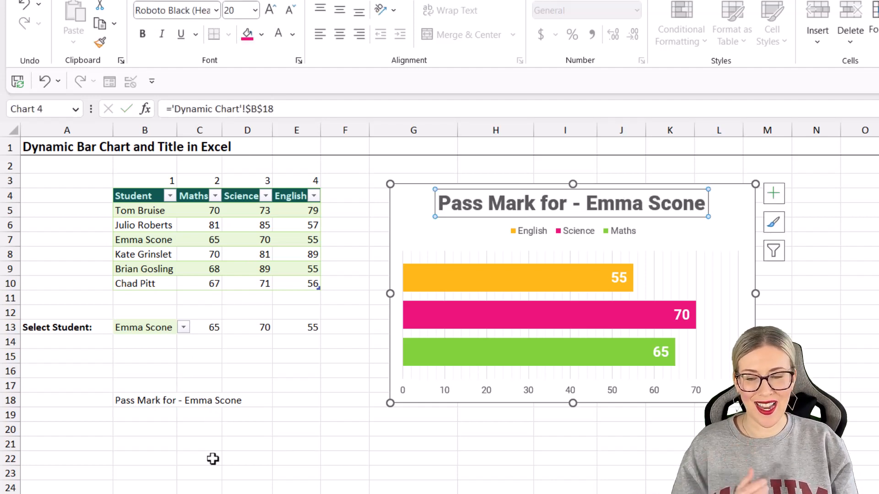
Test the dynamic title by choosing Tom Bruise, then Kate Grinslet, from the B13 dropdown.
left_click(183, 327)
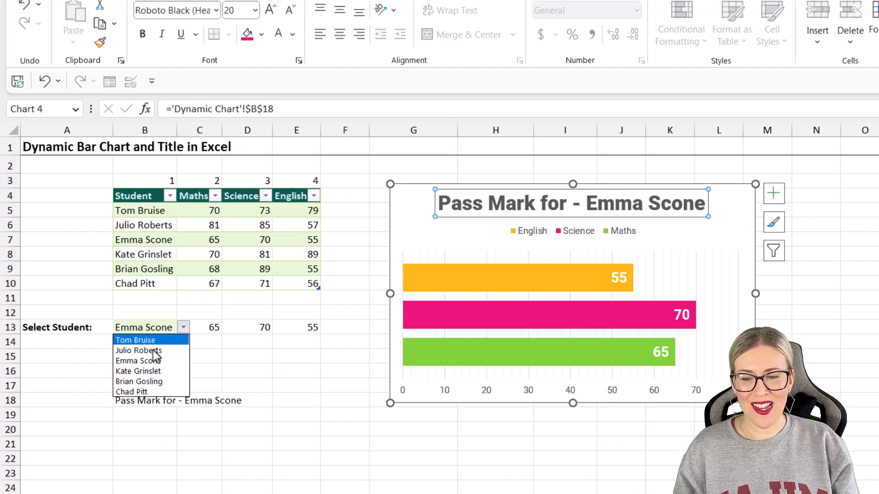
left_click(139, 350)
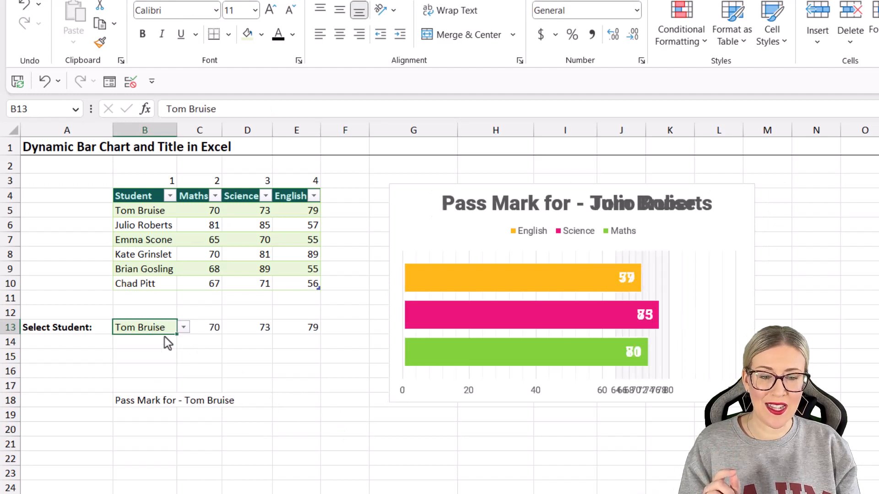
left_click(183, 328)
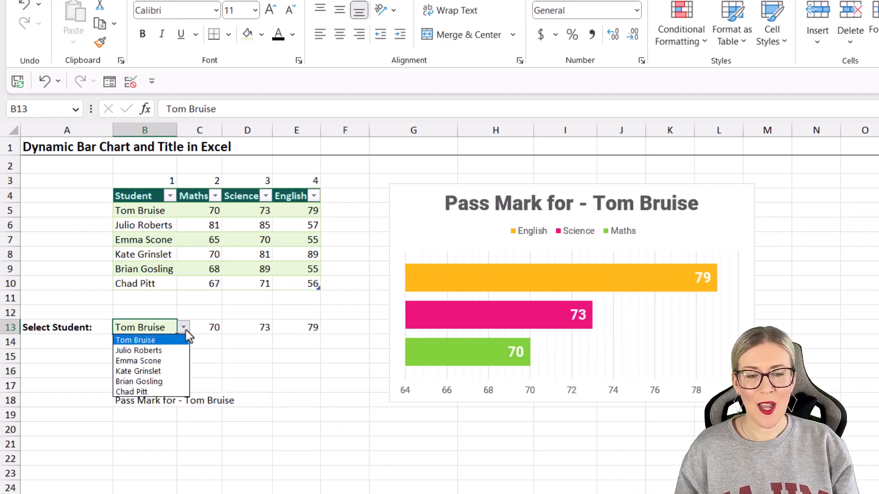
left_click(138, 370)
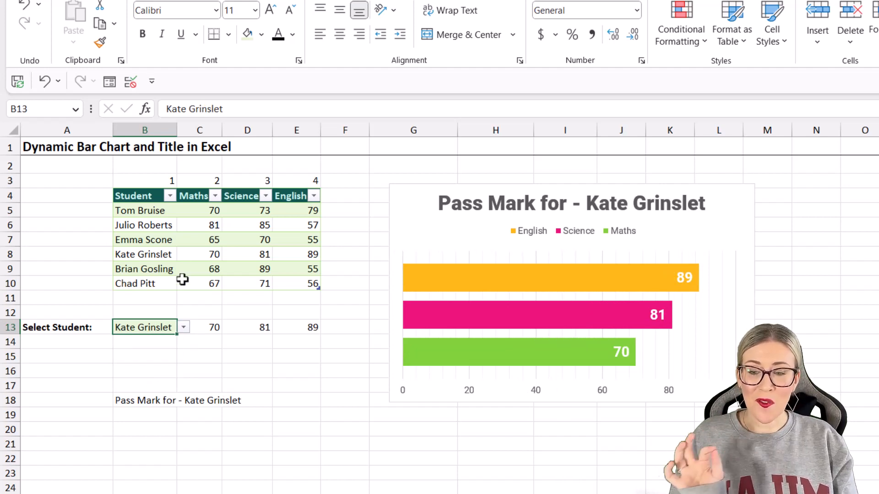
mouse_move(244, 231)
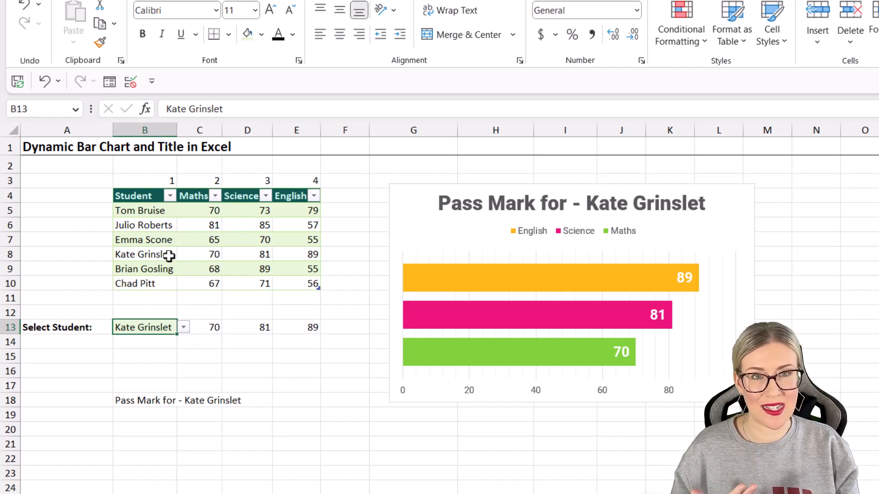
mouse_move(379, 275)
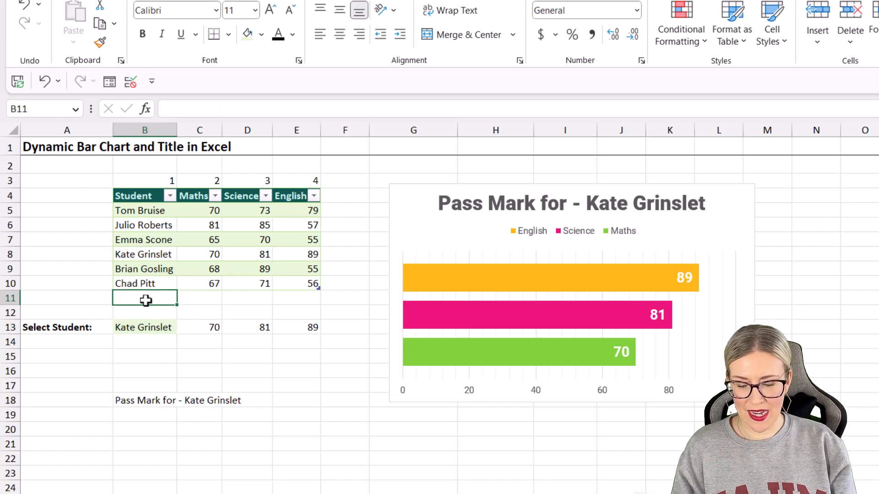
type("Steve")
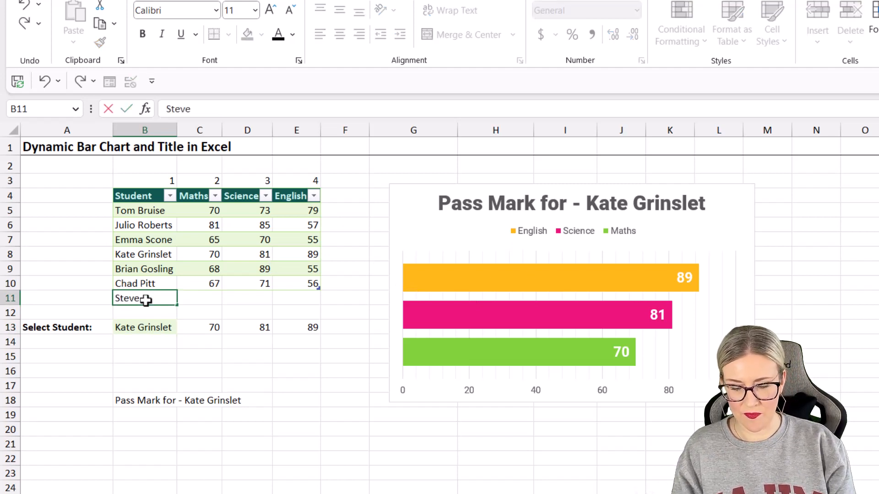
type("Coral")
left_click(199, 298)
type("50")
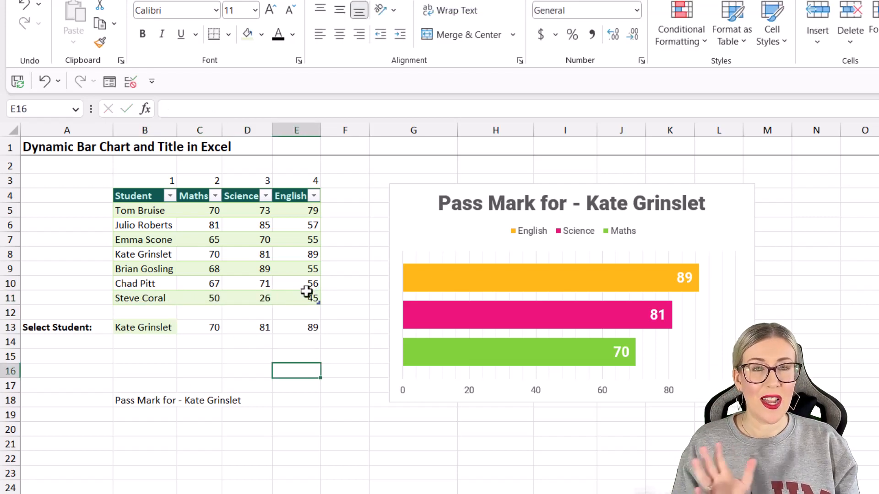
left_click(143, 328)
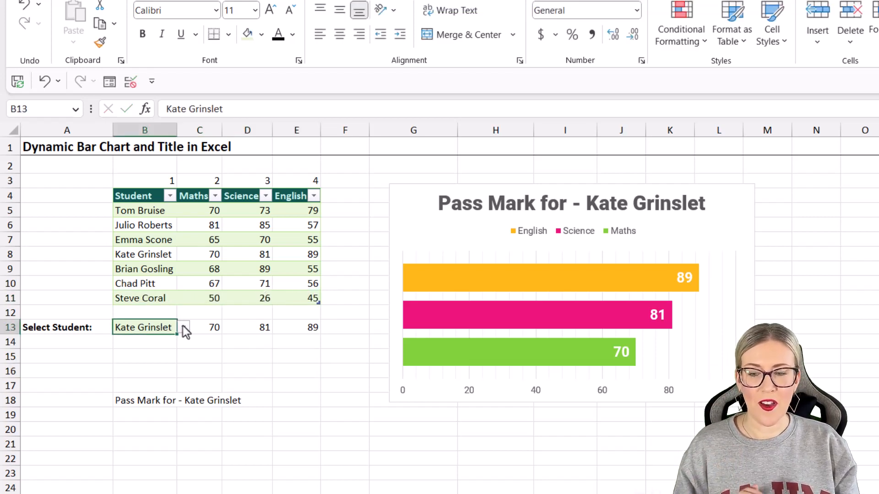
left_click(184, 327)
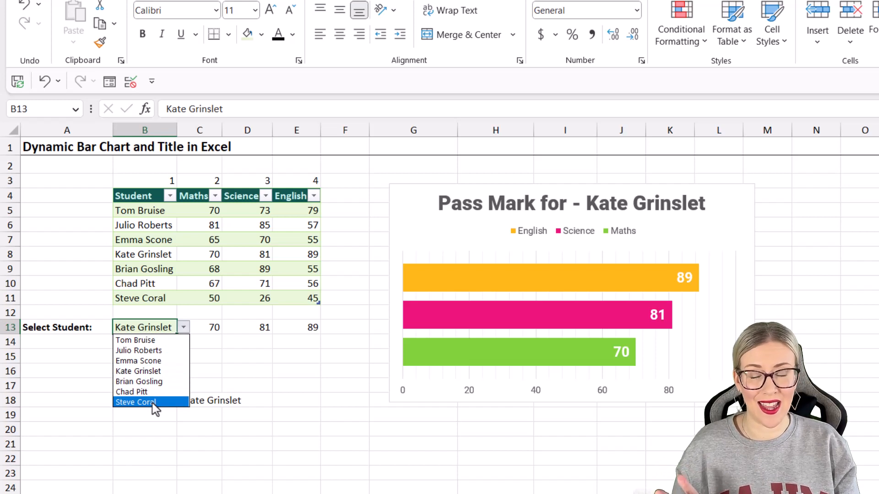
left_click(135, 403)
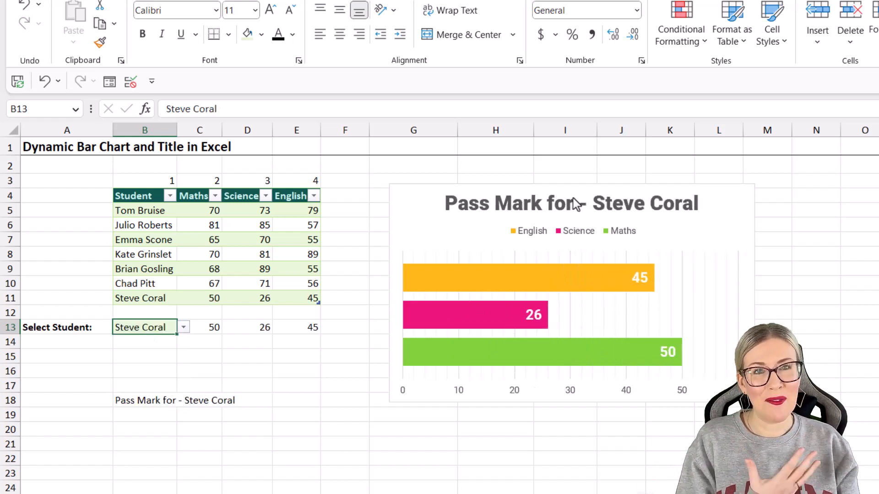
mouse_move(571, 204)
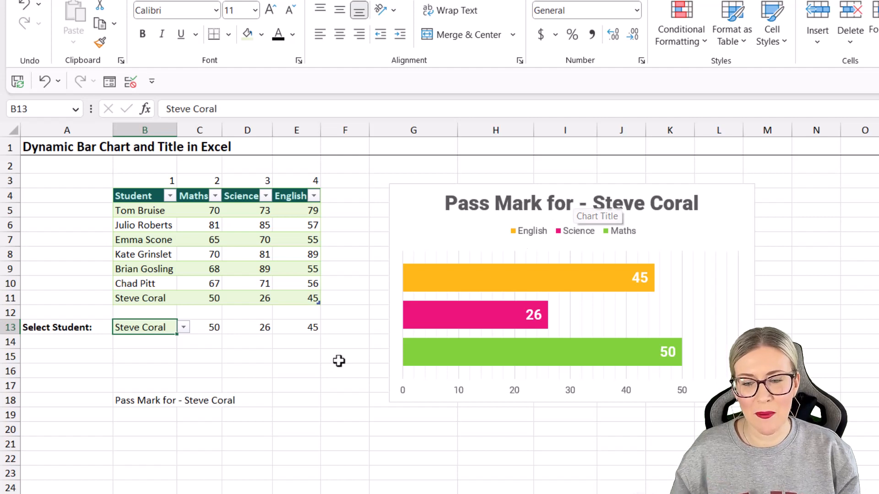
Set the row 13 looked-up scores and row 3 helper numbers to white font to hide them.
left_click(296, 371)
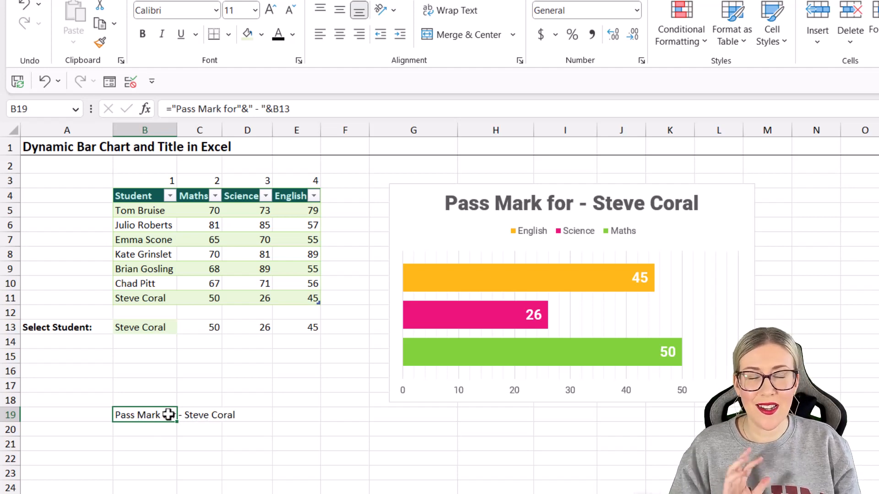
mouse_move(200, 344)
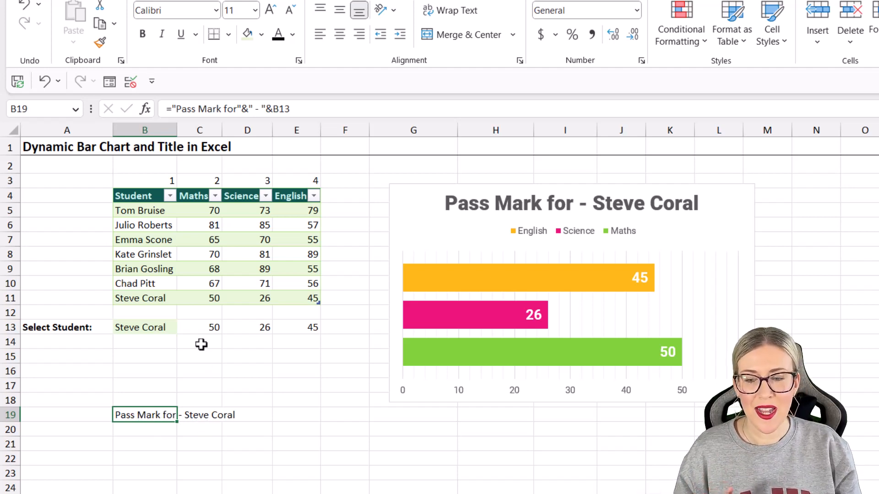
left_click(200, 328)
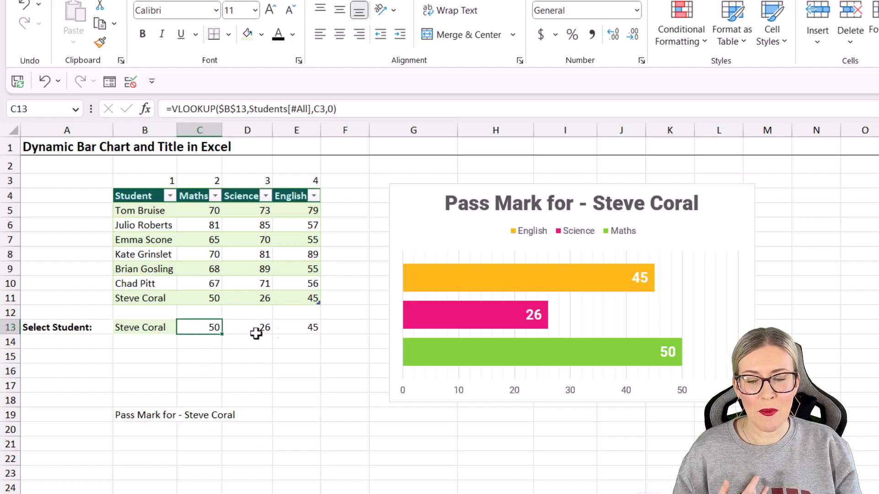
left_click(291, 34)
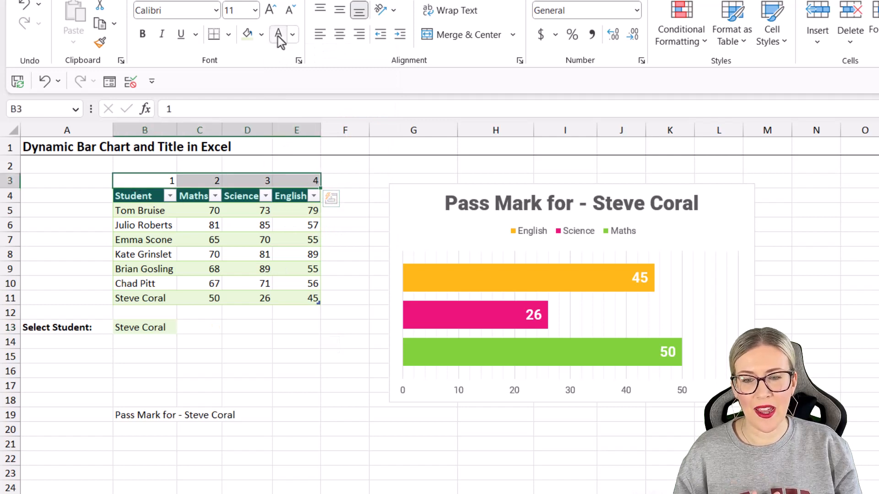
left_click(143, 328)
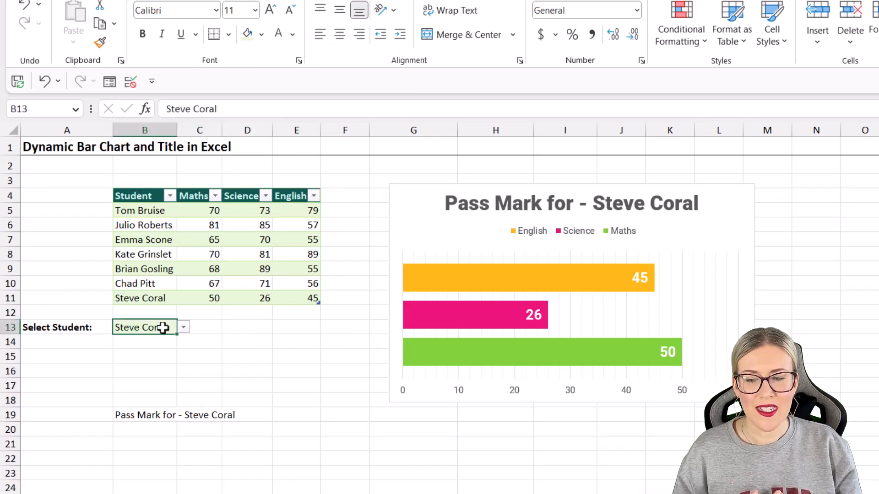
left_click(183, 328)
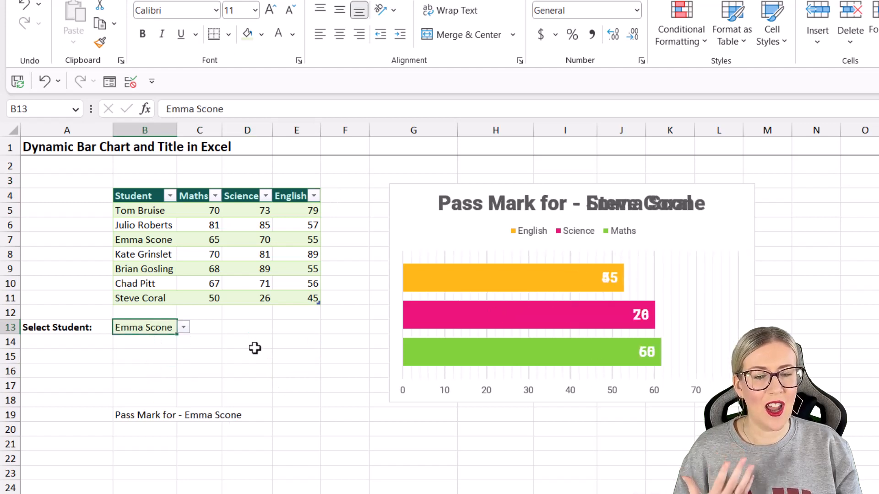